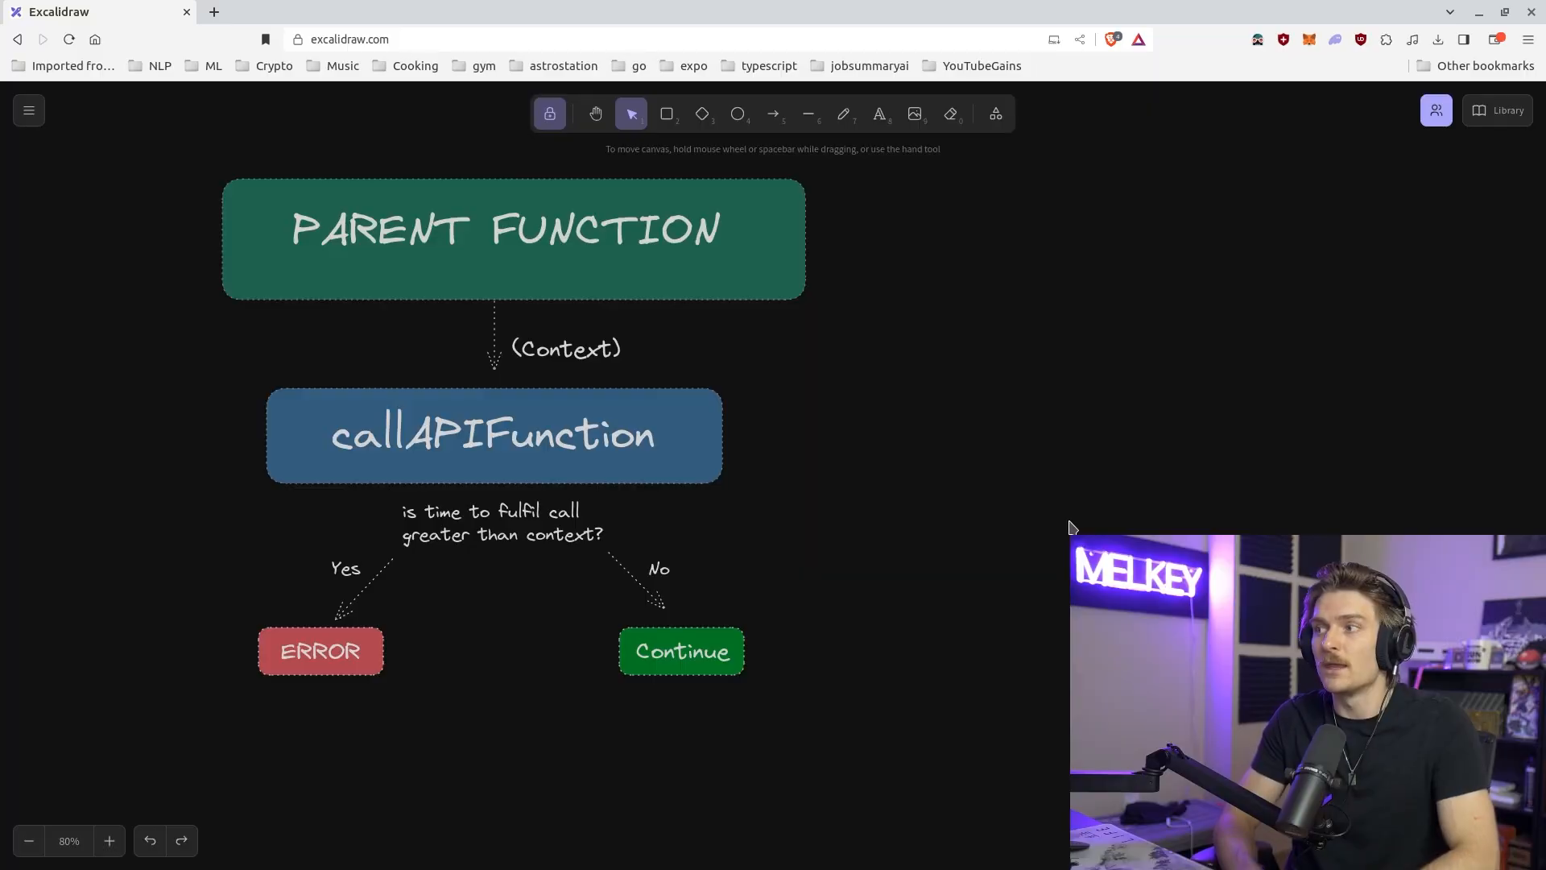
mouse_move(706, 483)
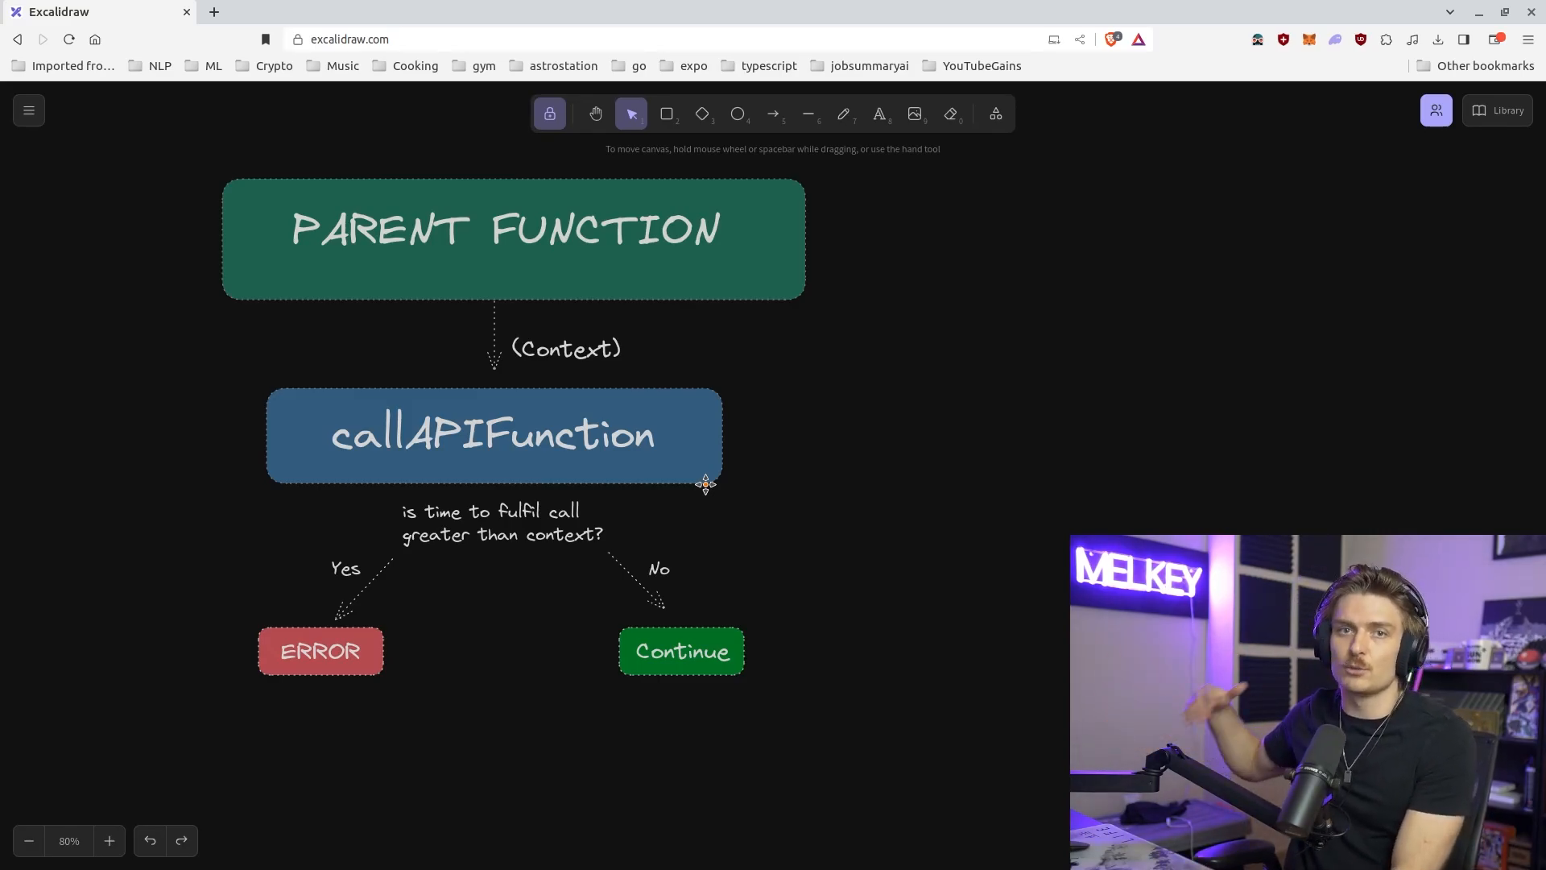
mouse_move(576, 557)
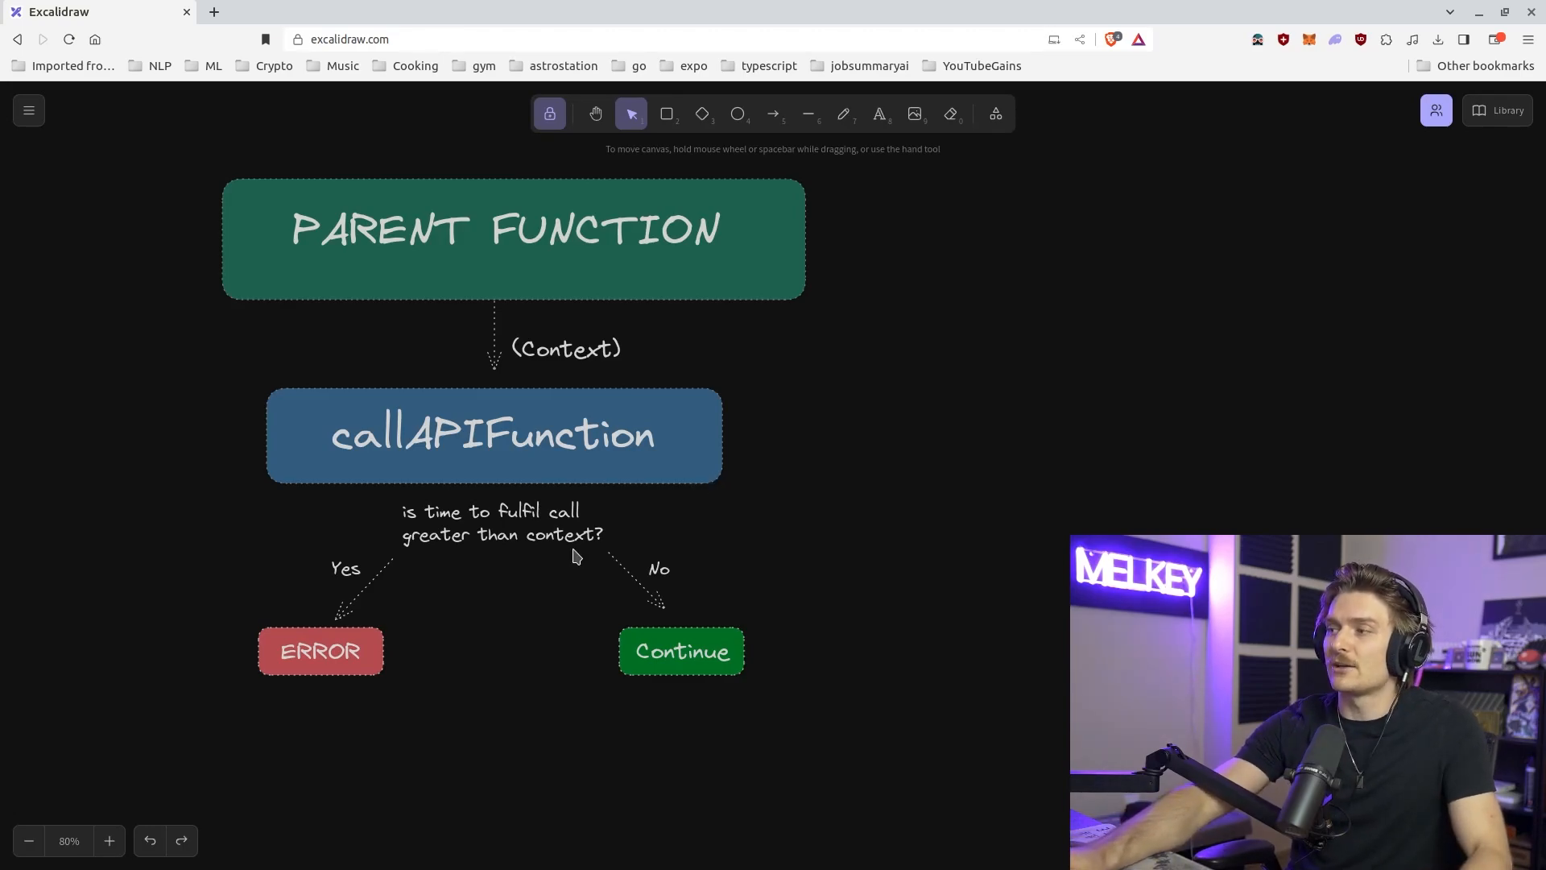
mouse_move(581, 570)
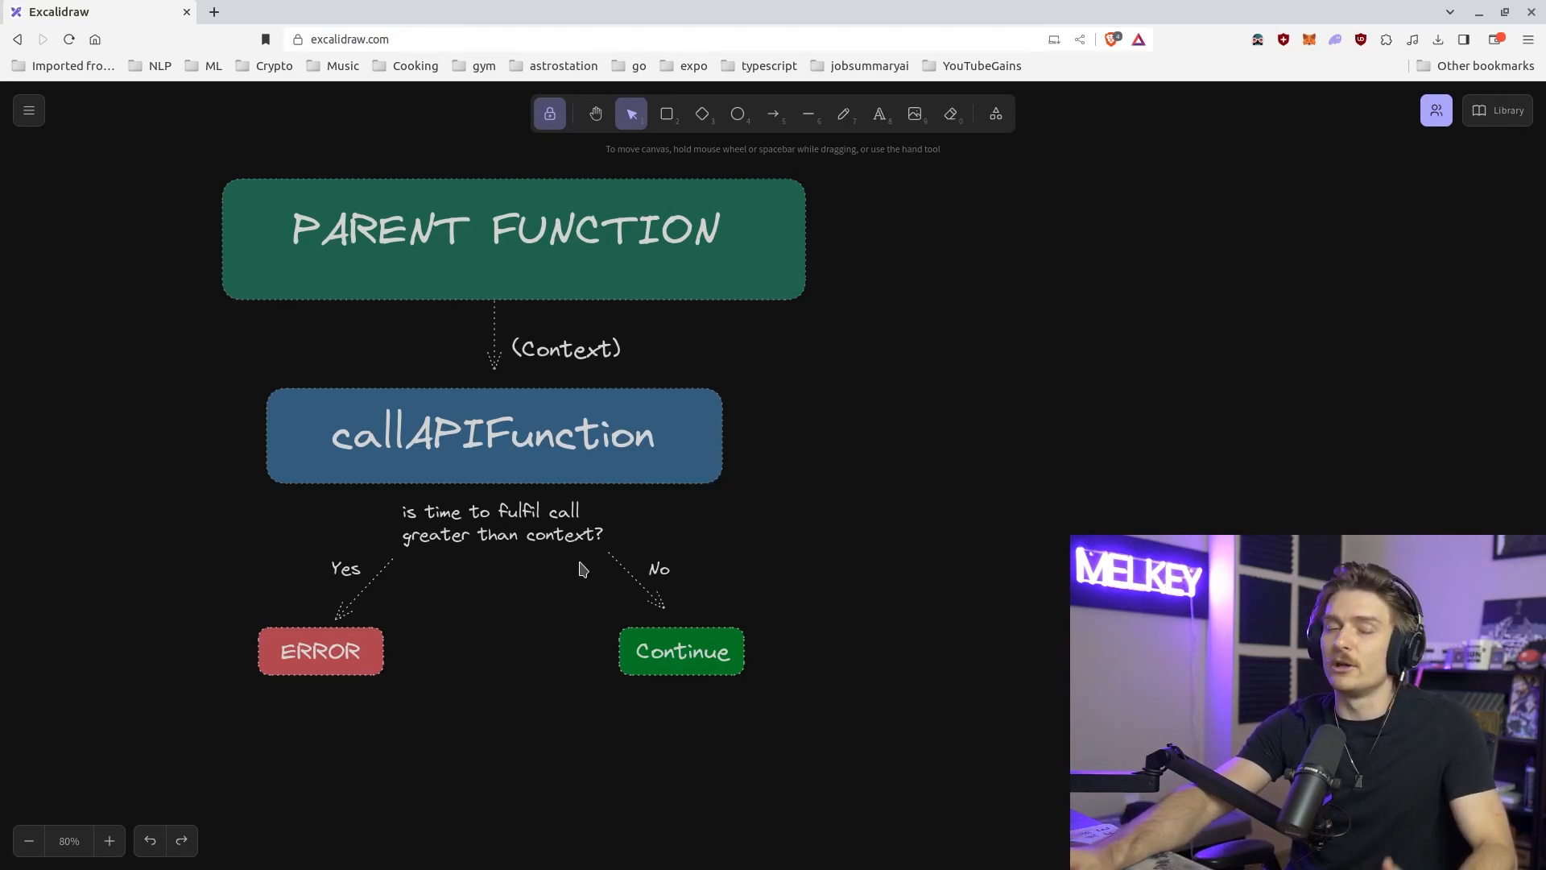
mouse_move(684, 255)
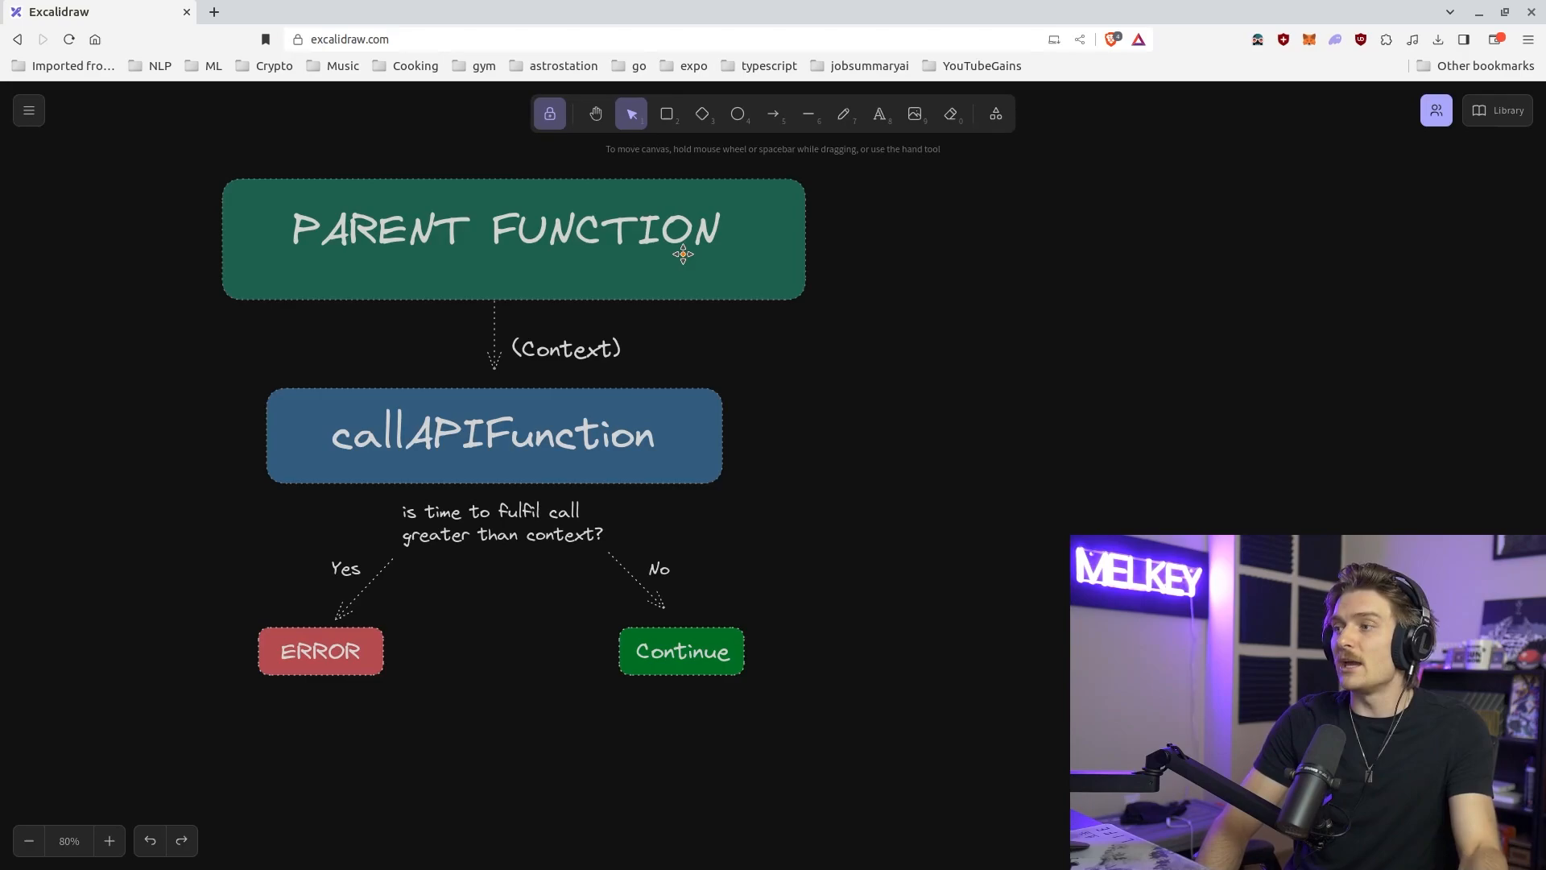
mouse_move(779, 303)
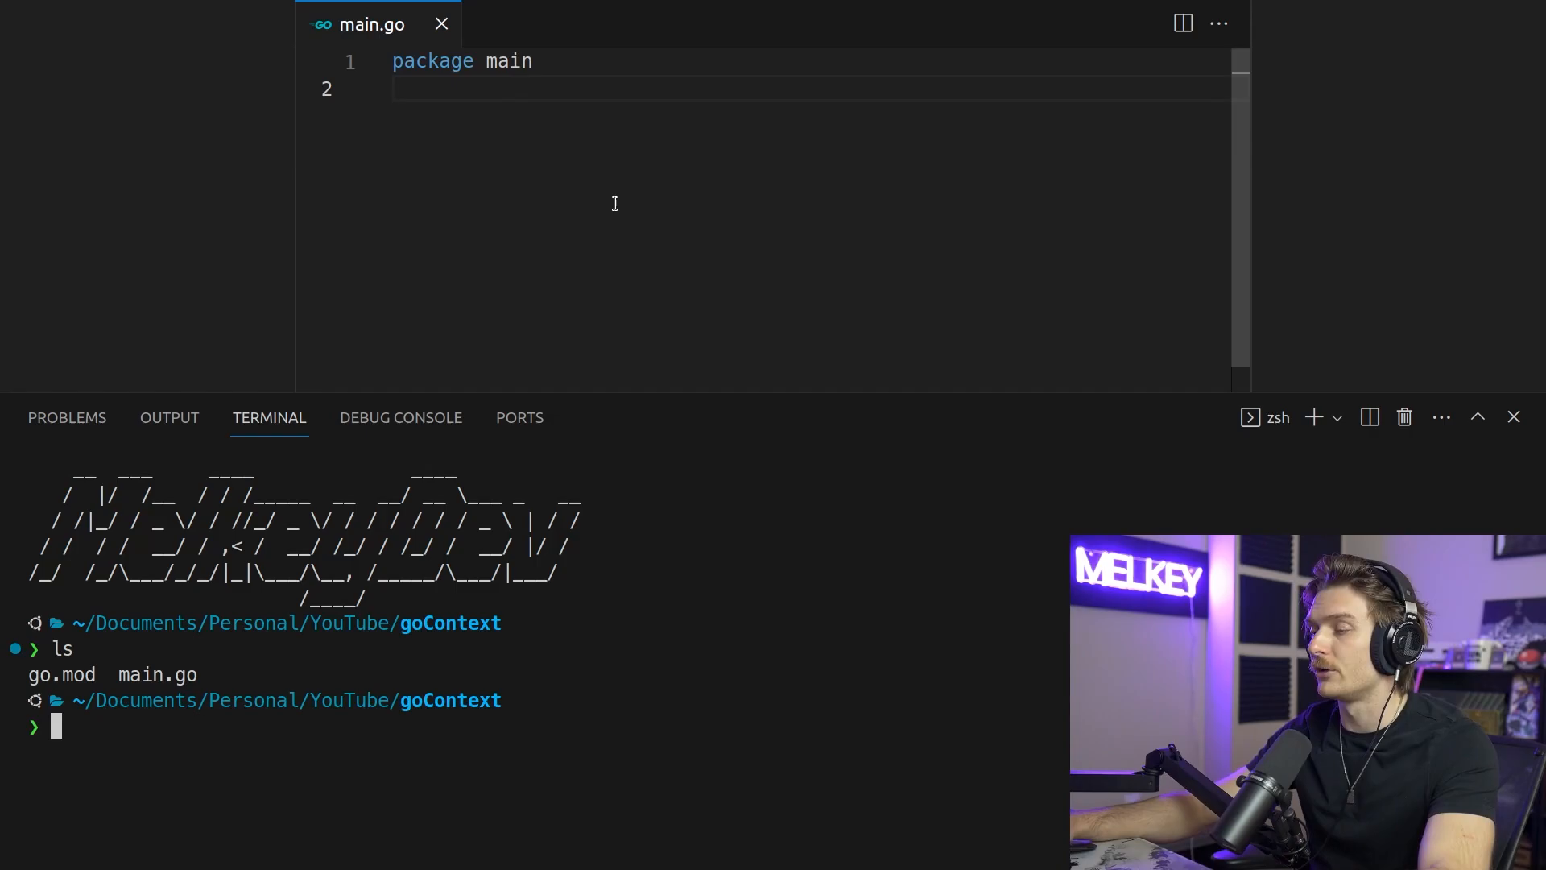
Write an empty func main() in main.go containing the comment '// Calling third party api'
left_click(1512, 417)
type("func main")
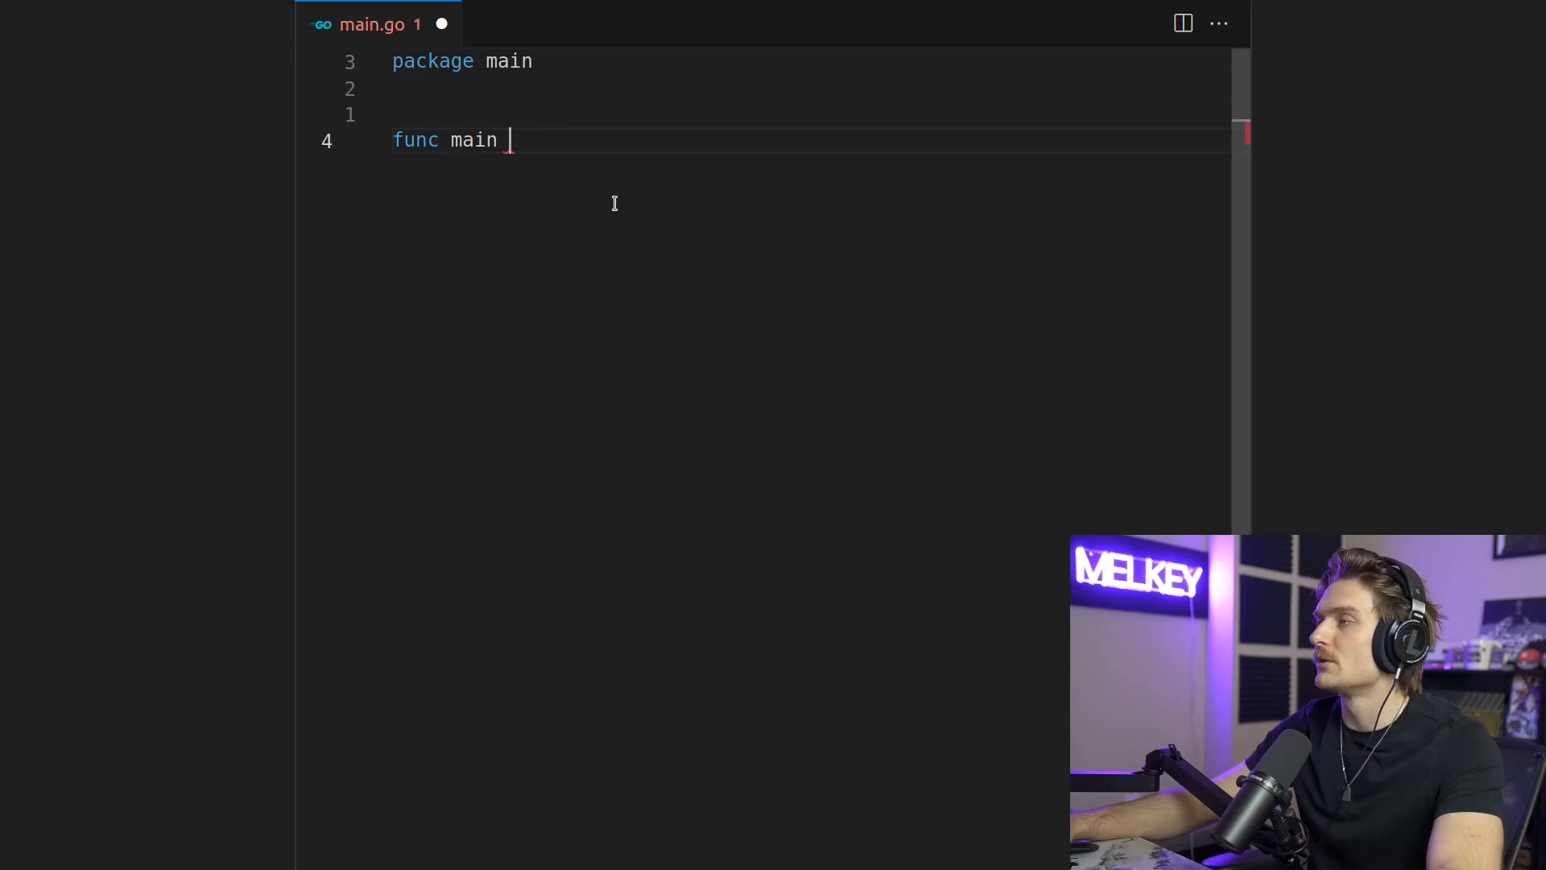
type("()")
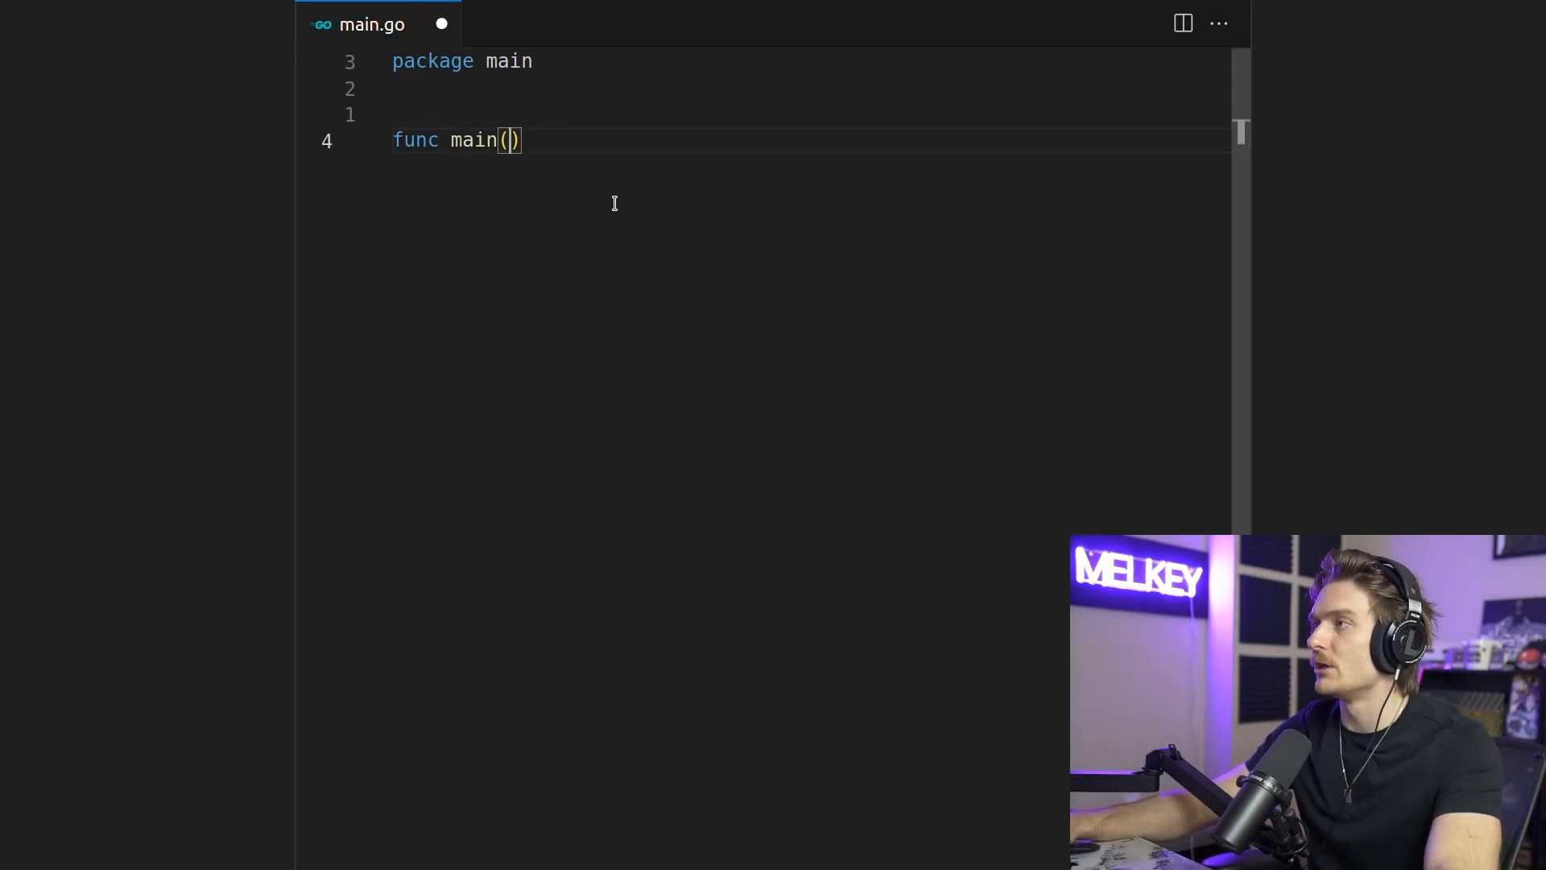
type("{")
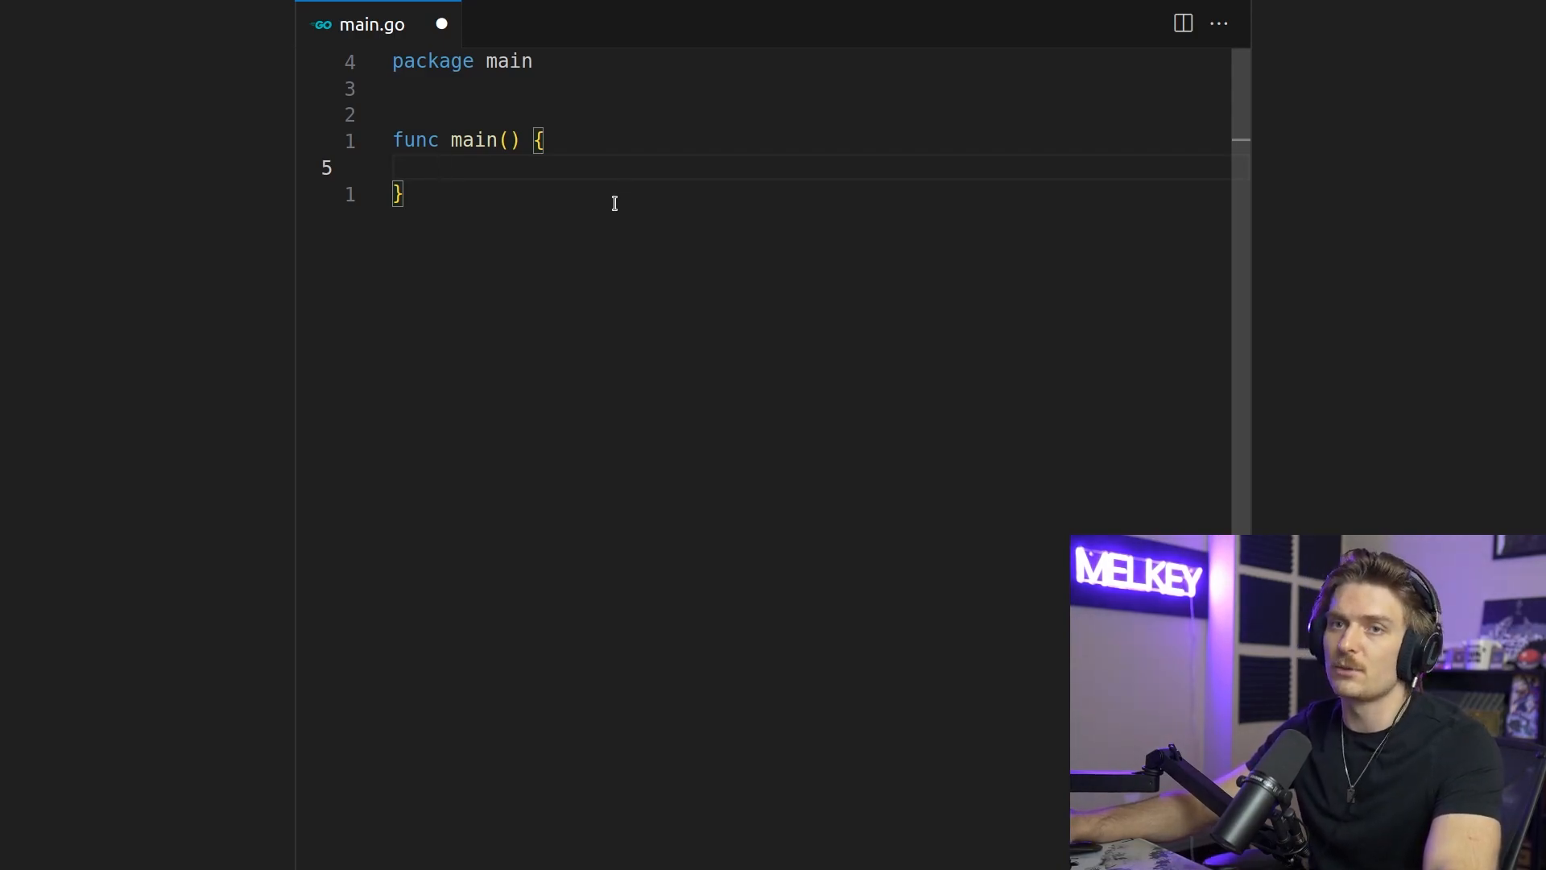
type("// Calling third party api")
type("func ")
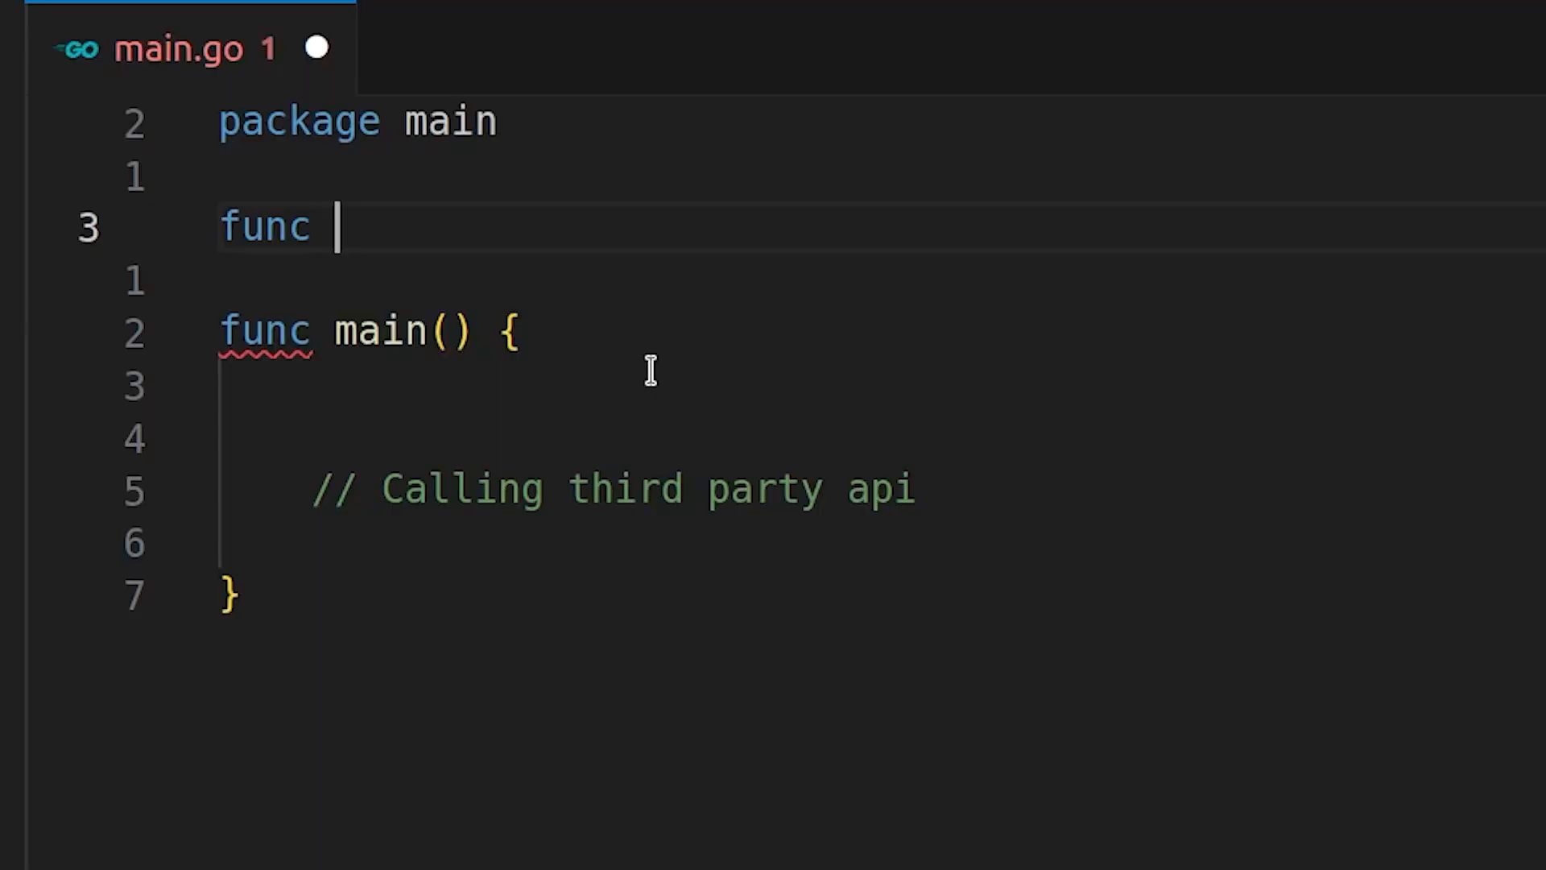
Declare callThirdPartyAPI(context context.Context, userID int) returning (bool, error)
type("callThird")
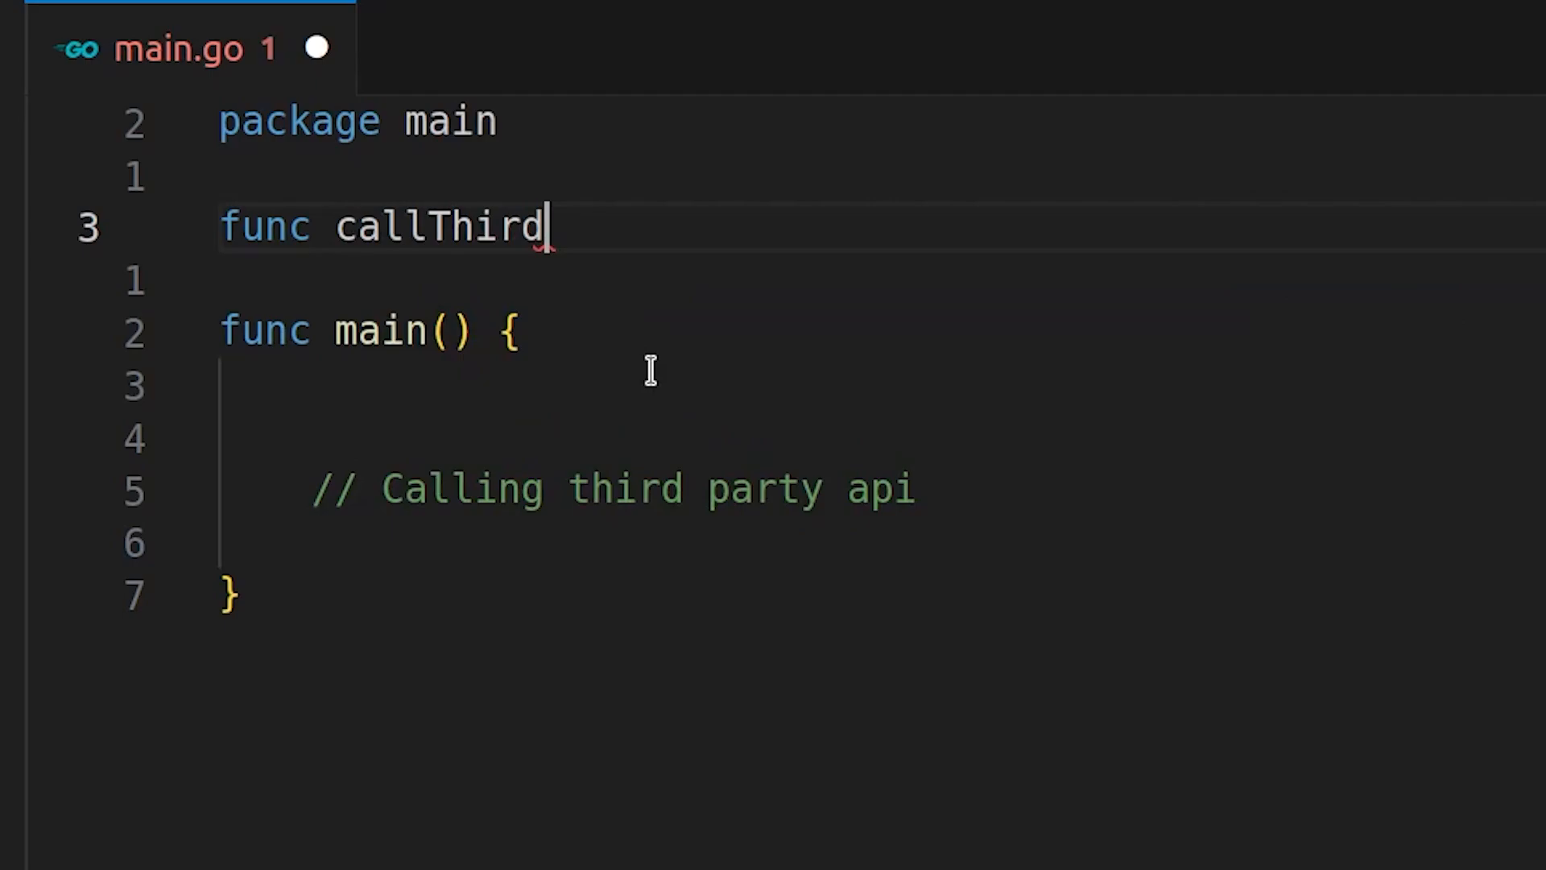
type("PartyAPI()")
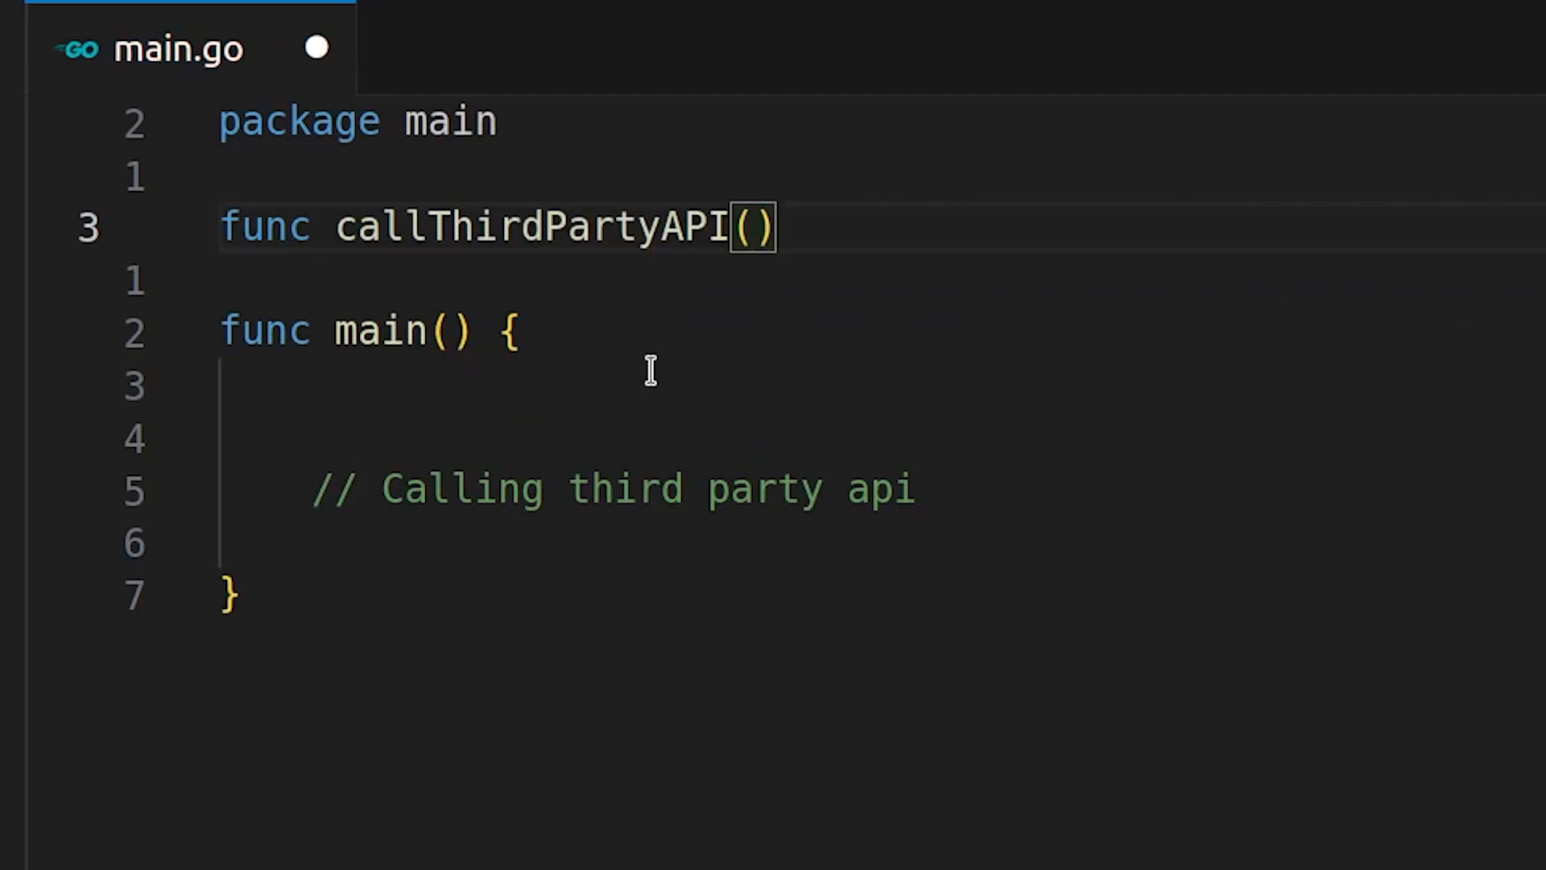
type("context context.Context,")
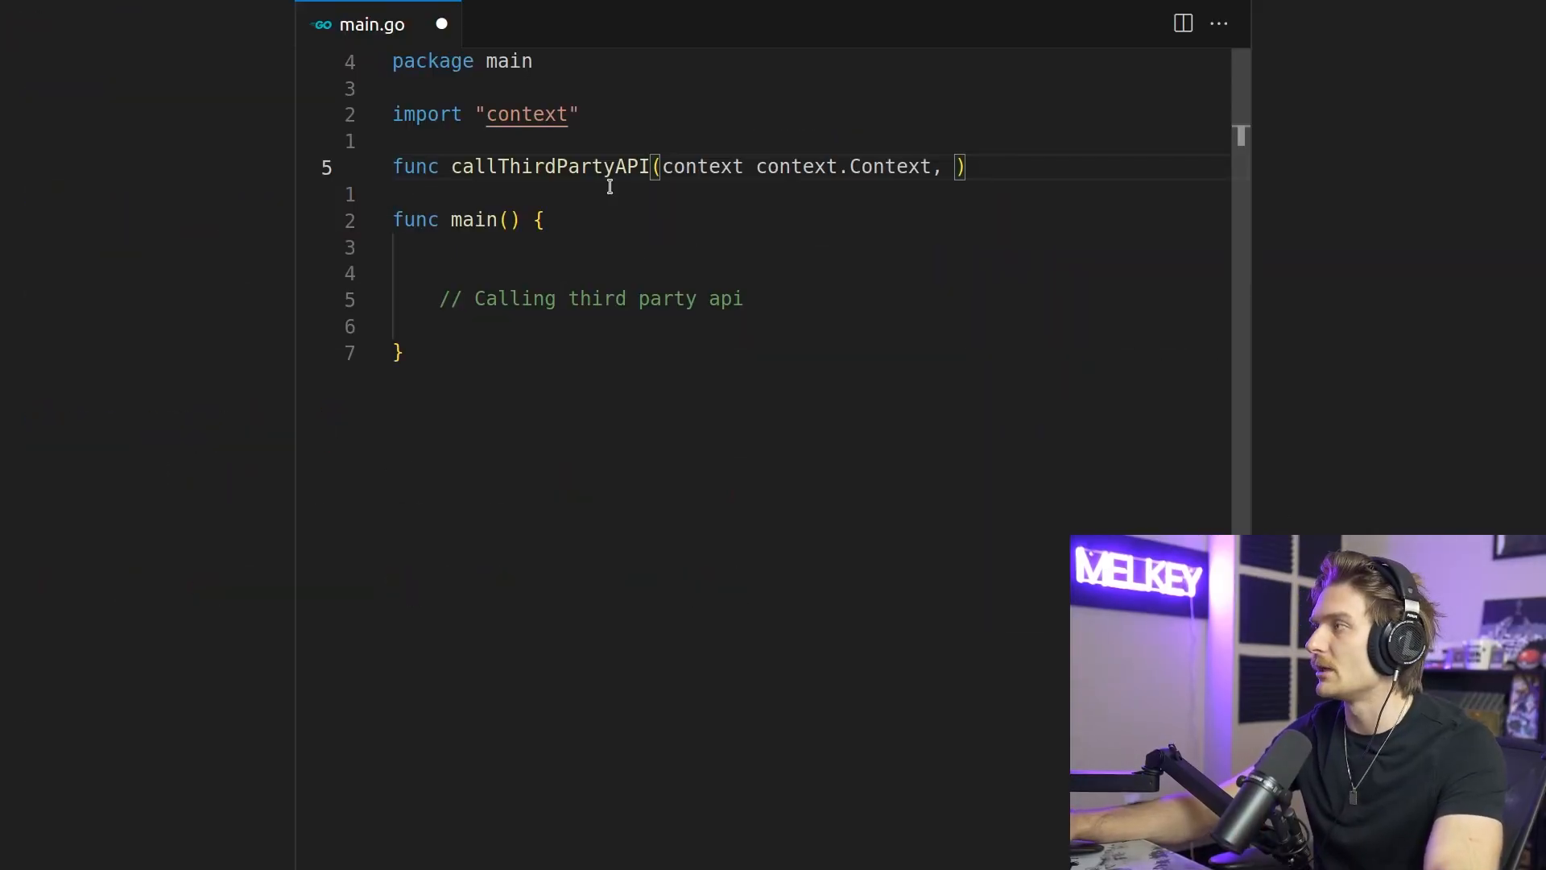
type("userID int")
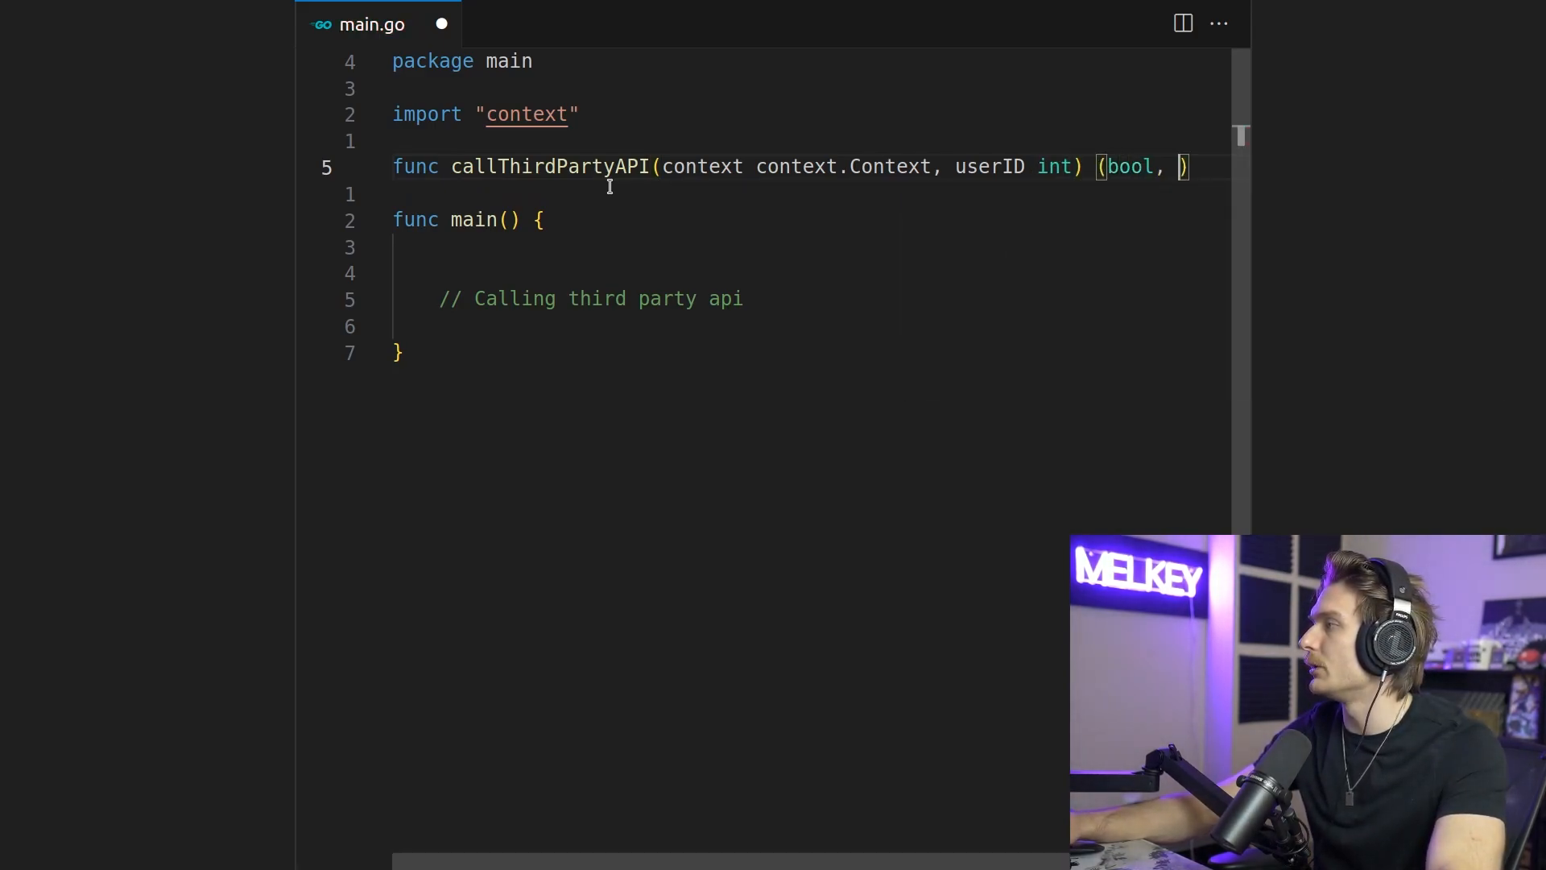
type("error")
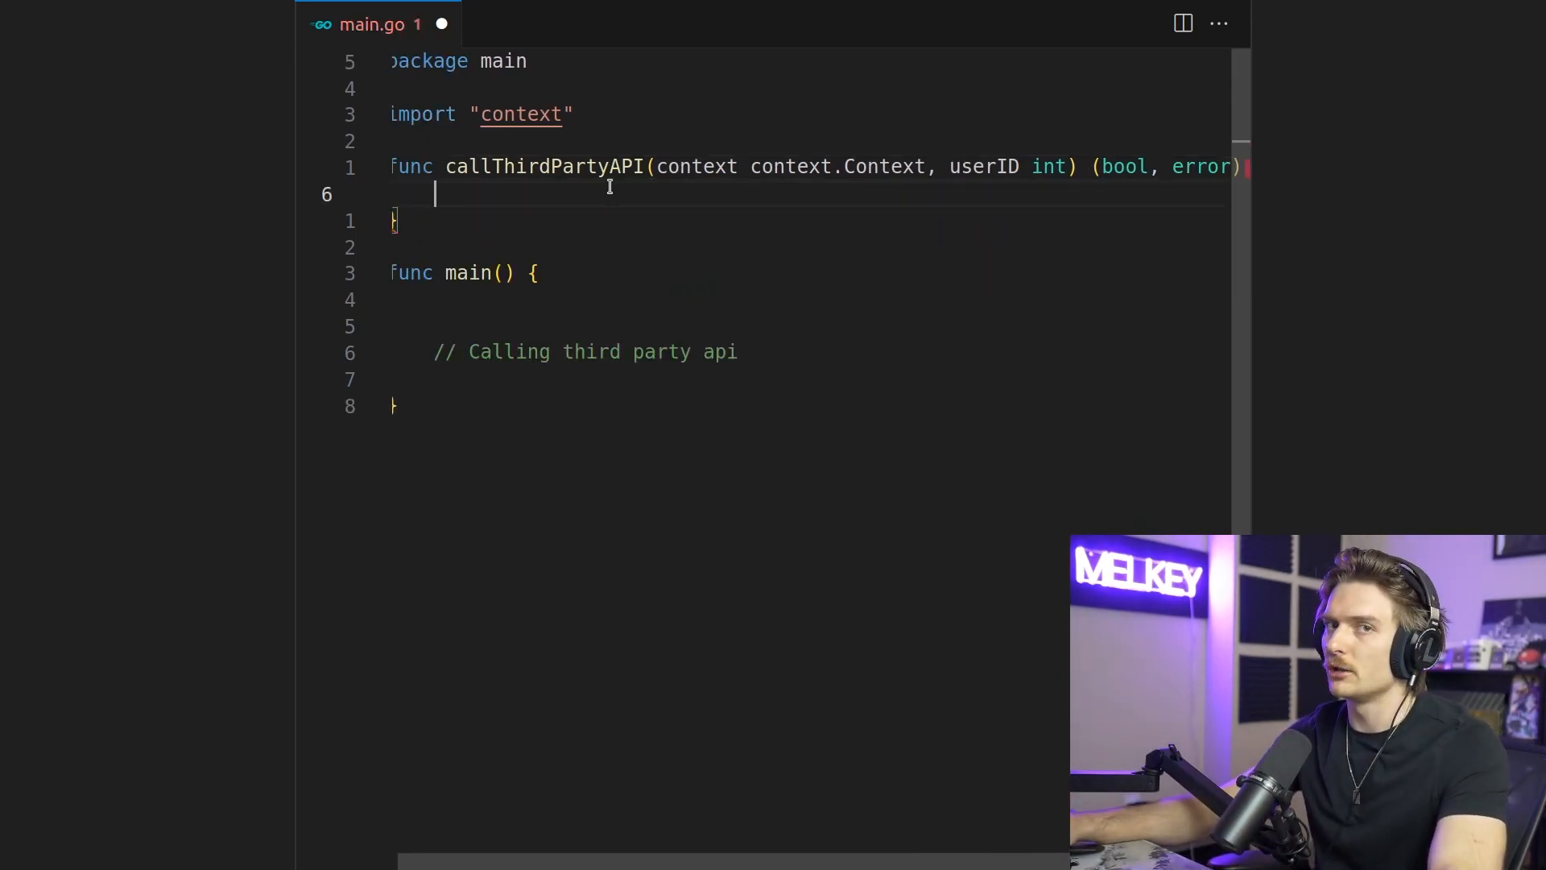
Give callThirdPartyAPI a 400 ms time.Sleep followed by return true, nil
type("time.Sleep()")
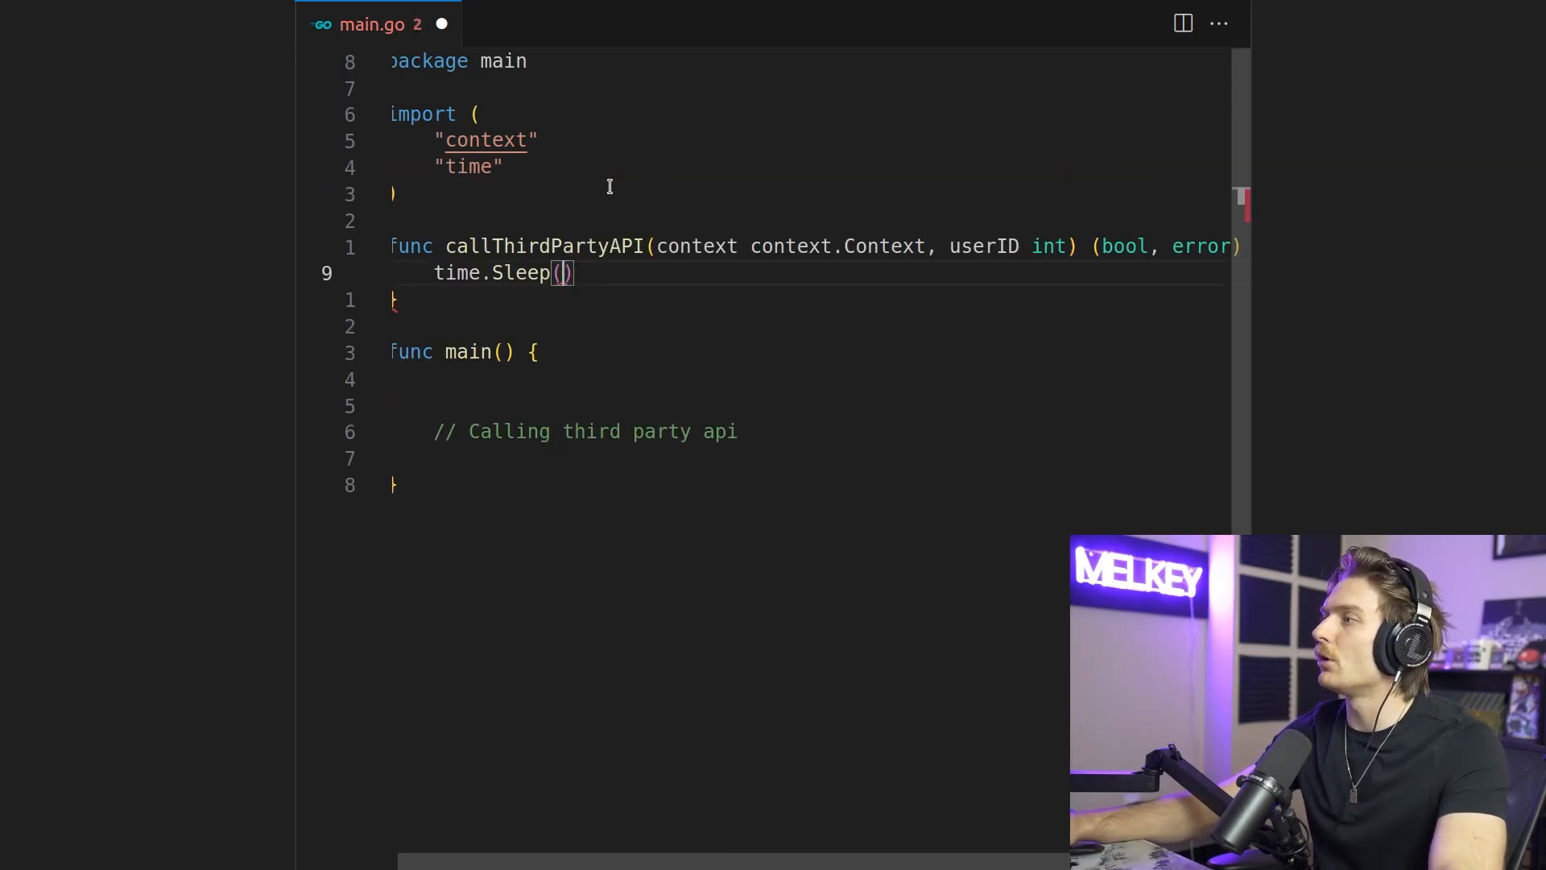
type("400 * time.Millisecond")
type("return true")
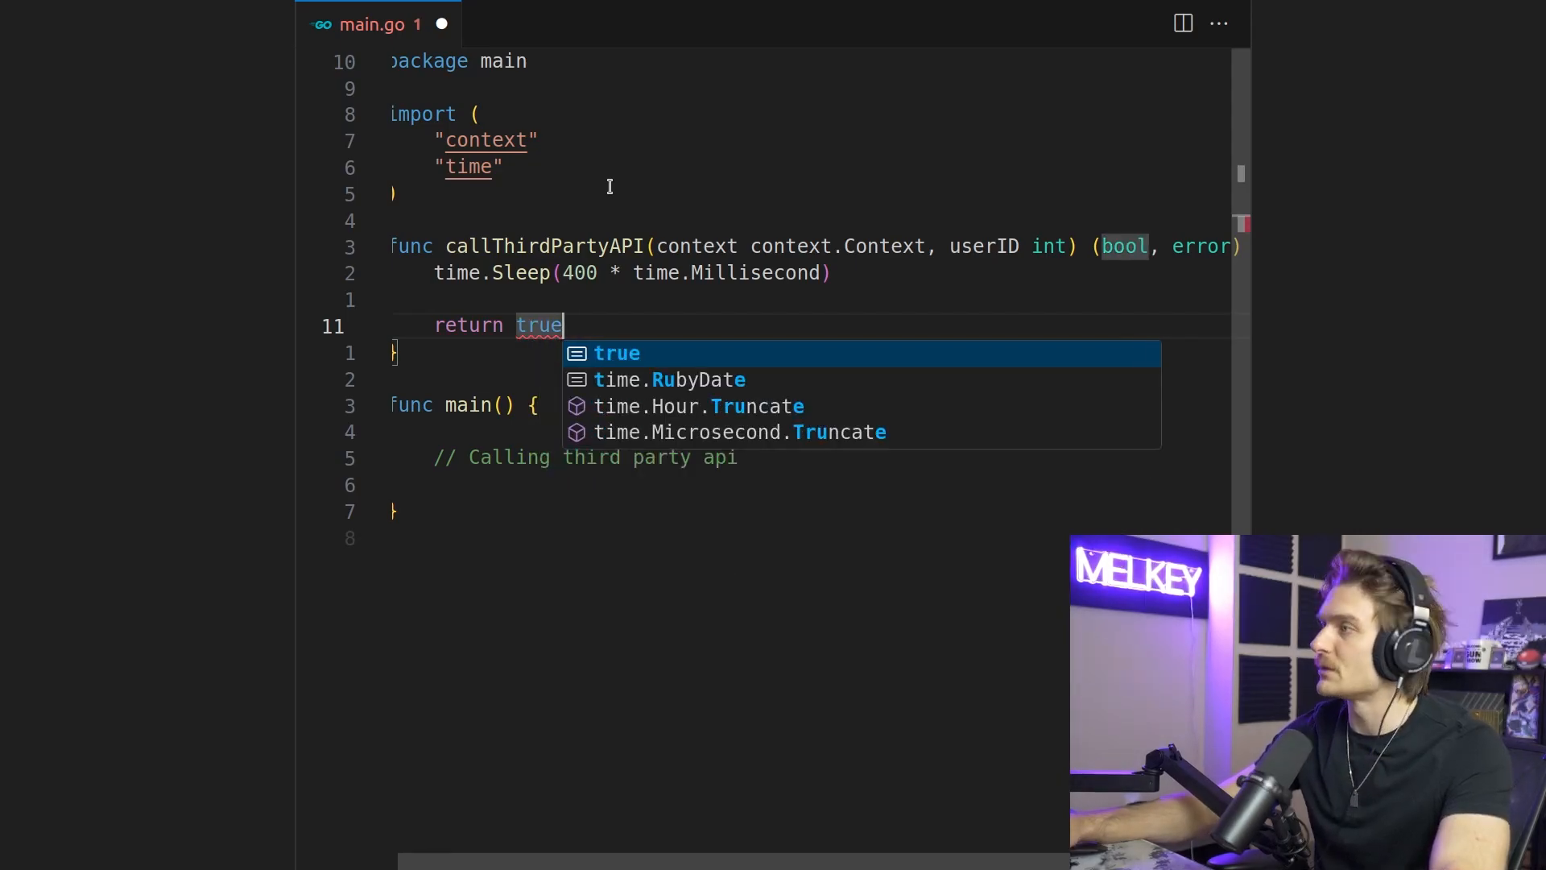
type(", user")
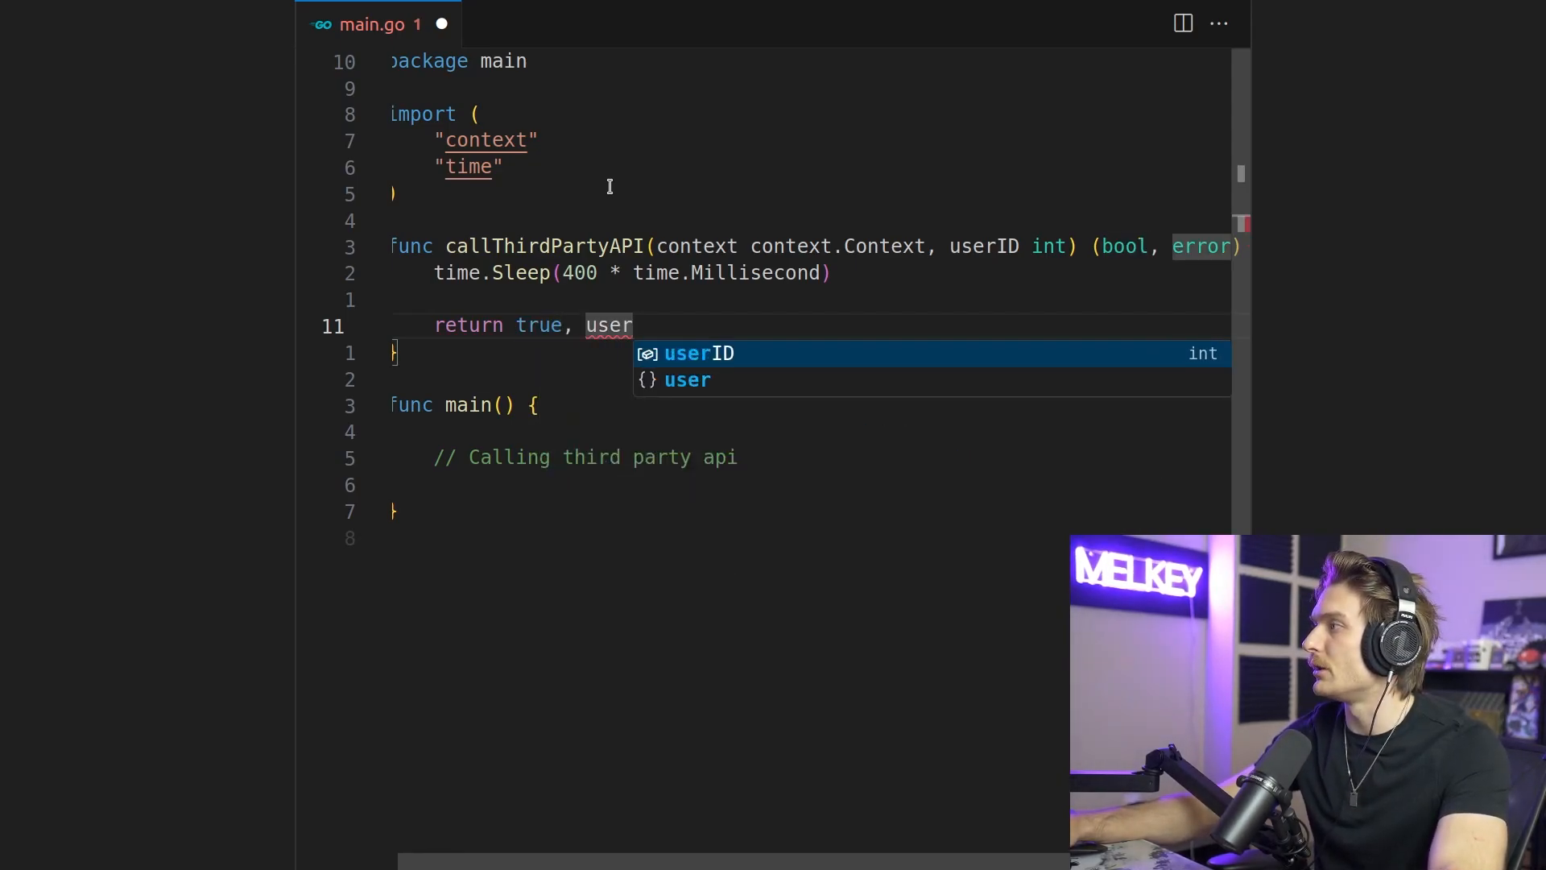
type("nil")
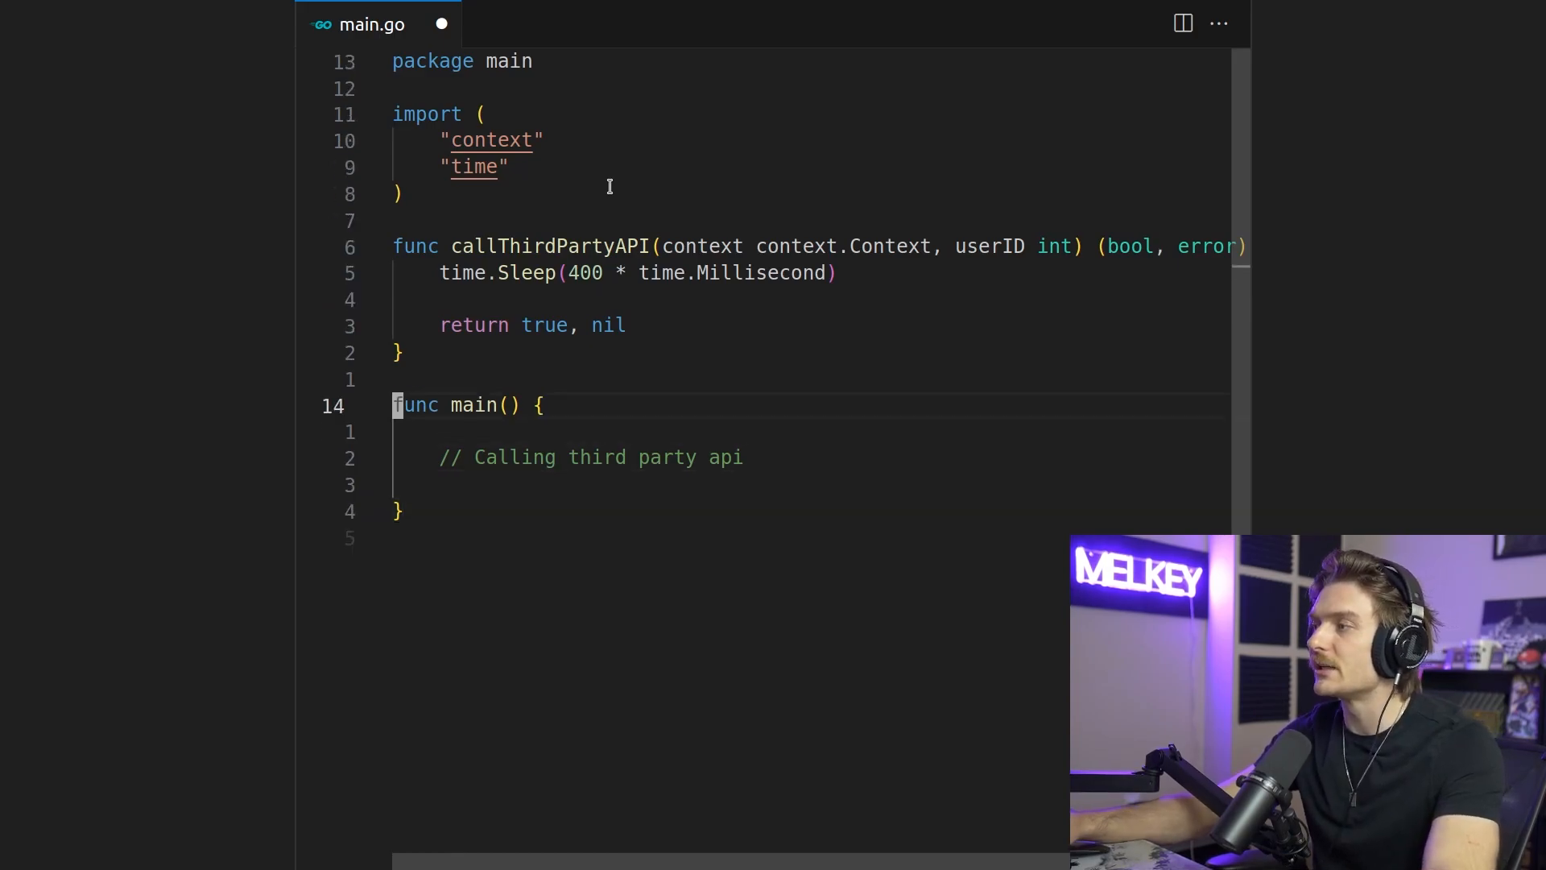
key("Enter")
type("ctx, cancel")
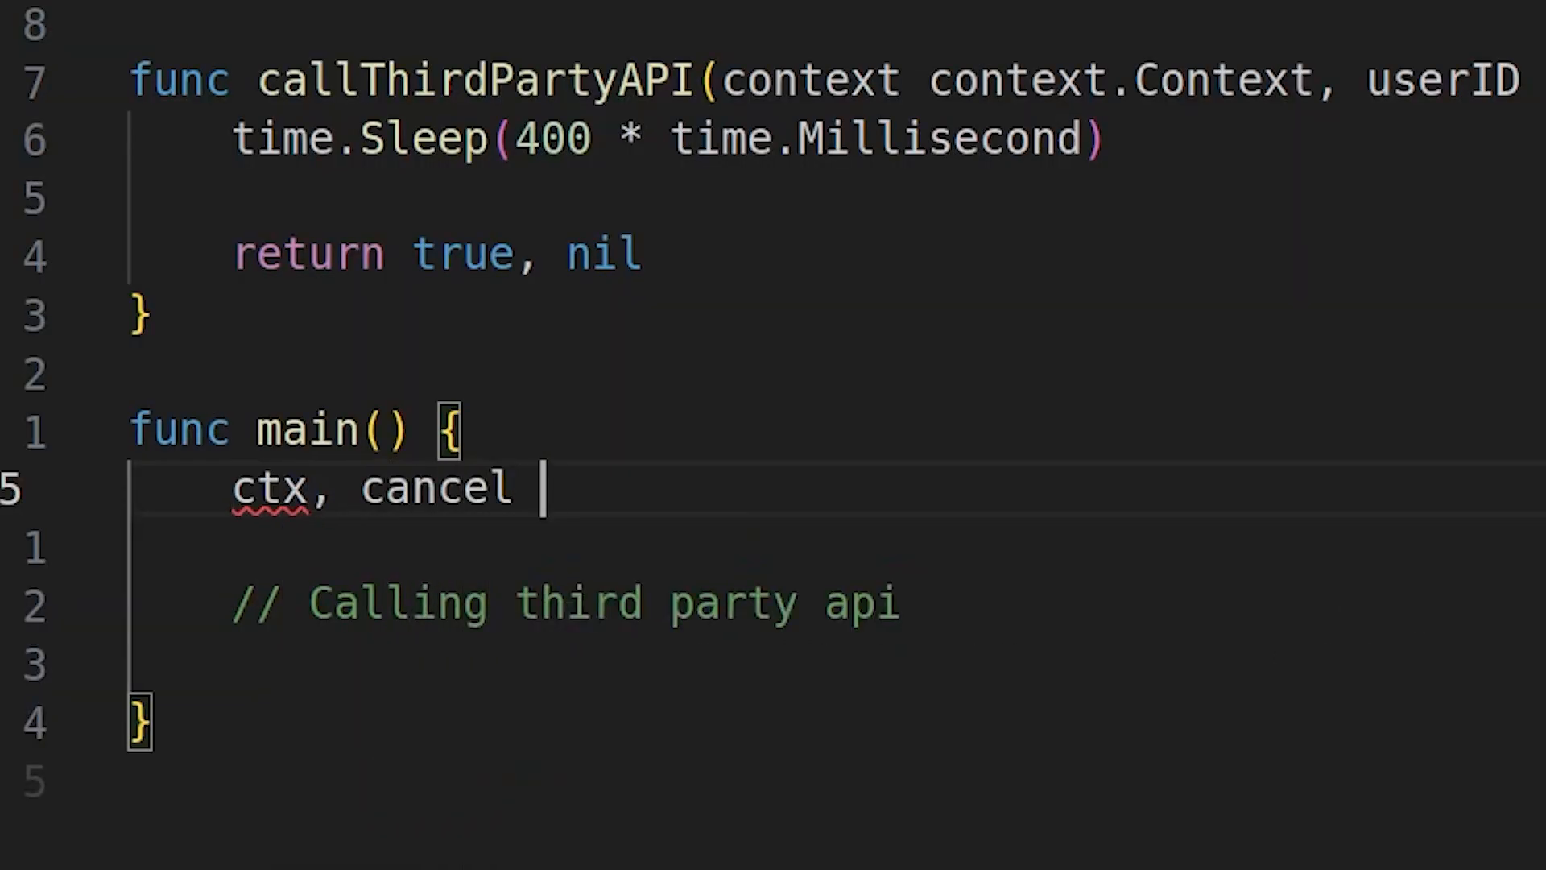
Create a 200 ms timeout ctx with deferred cancel, then begin userId := in main
type(":= context.WithTimeout(")
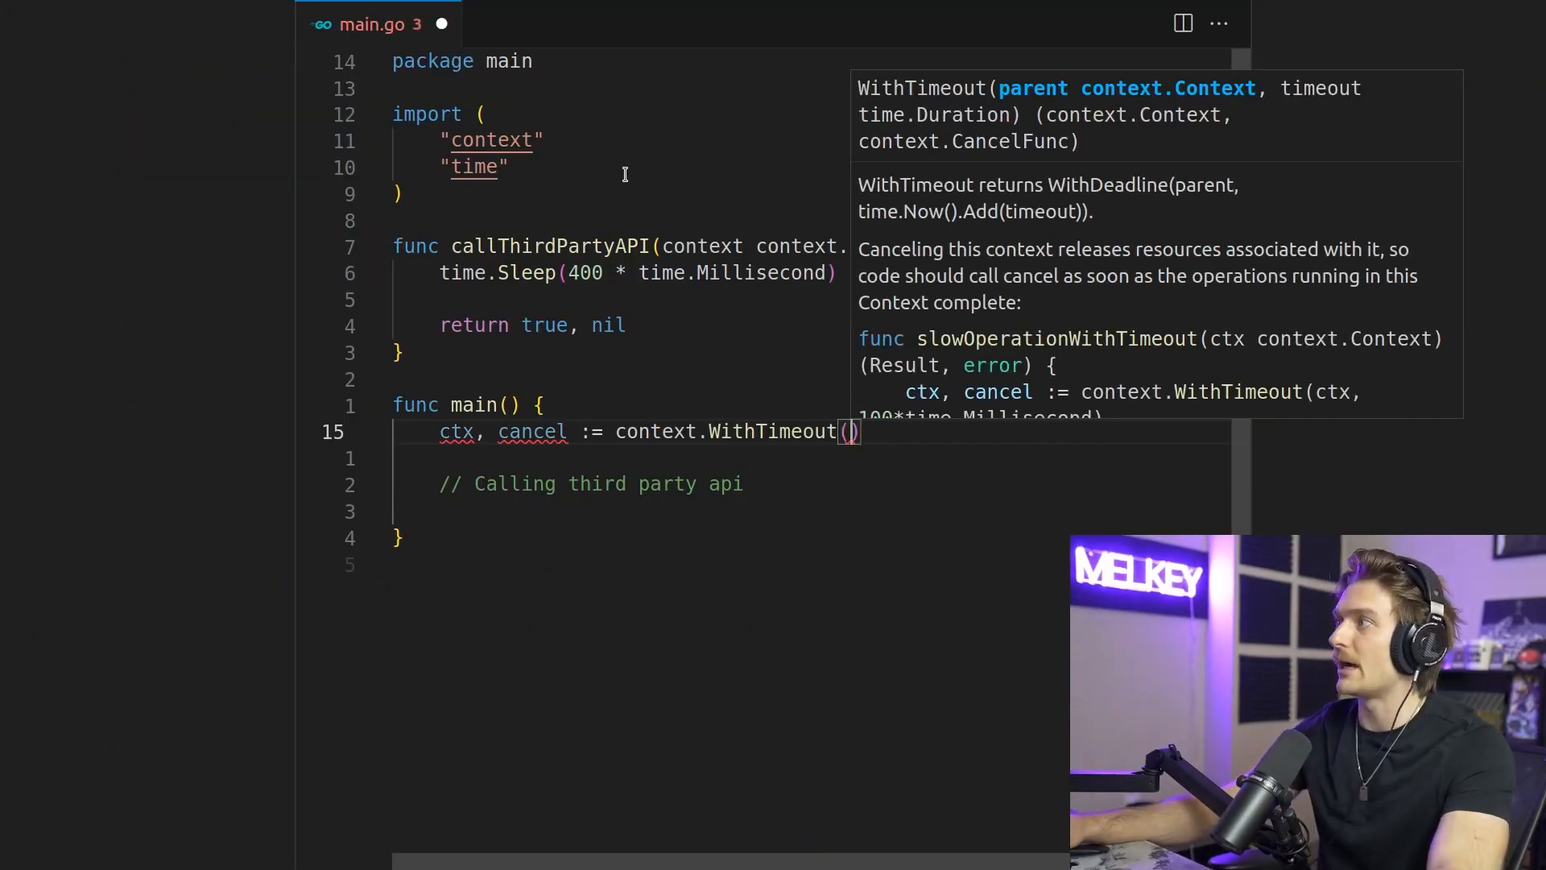
type("ct")
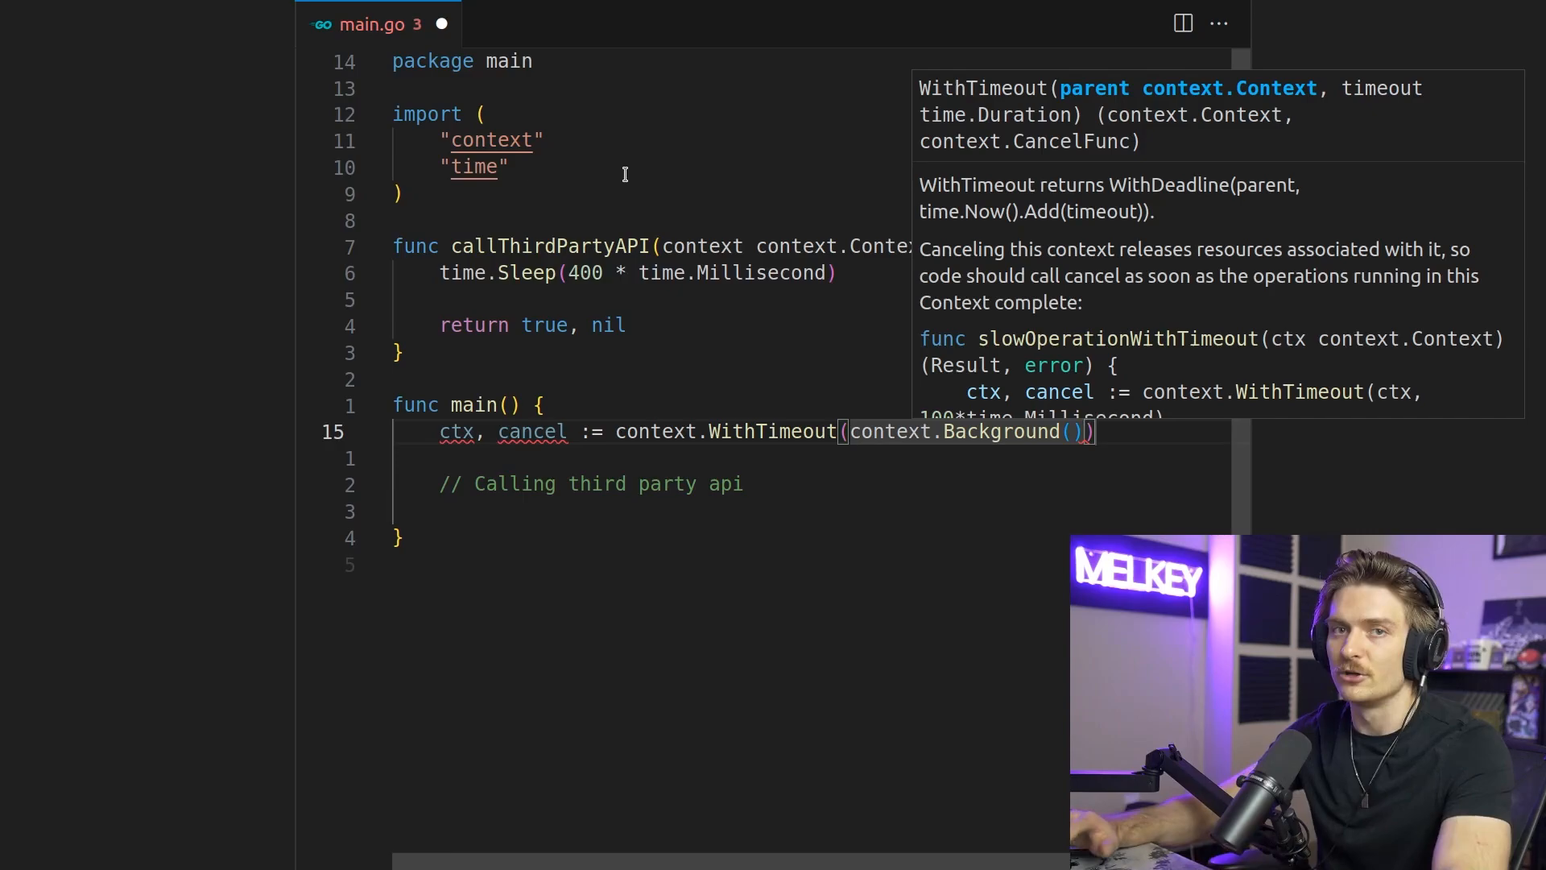
type(", 200*time.Mill")
type("defer cancel(")
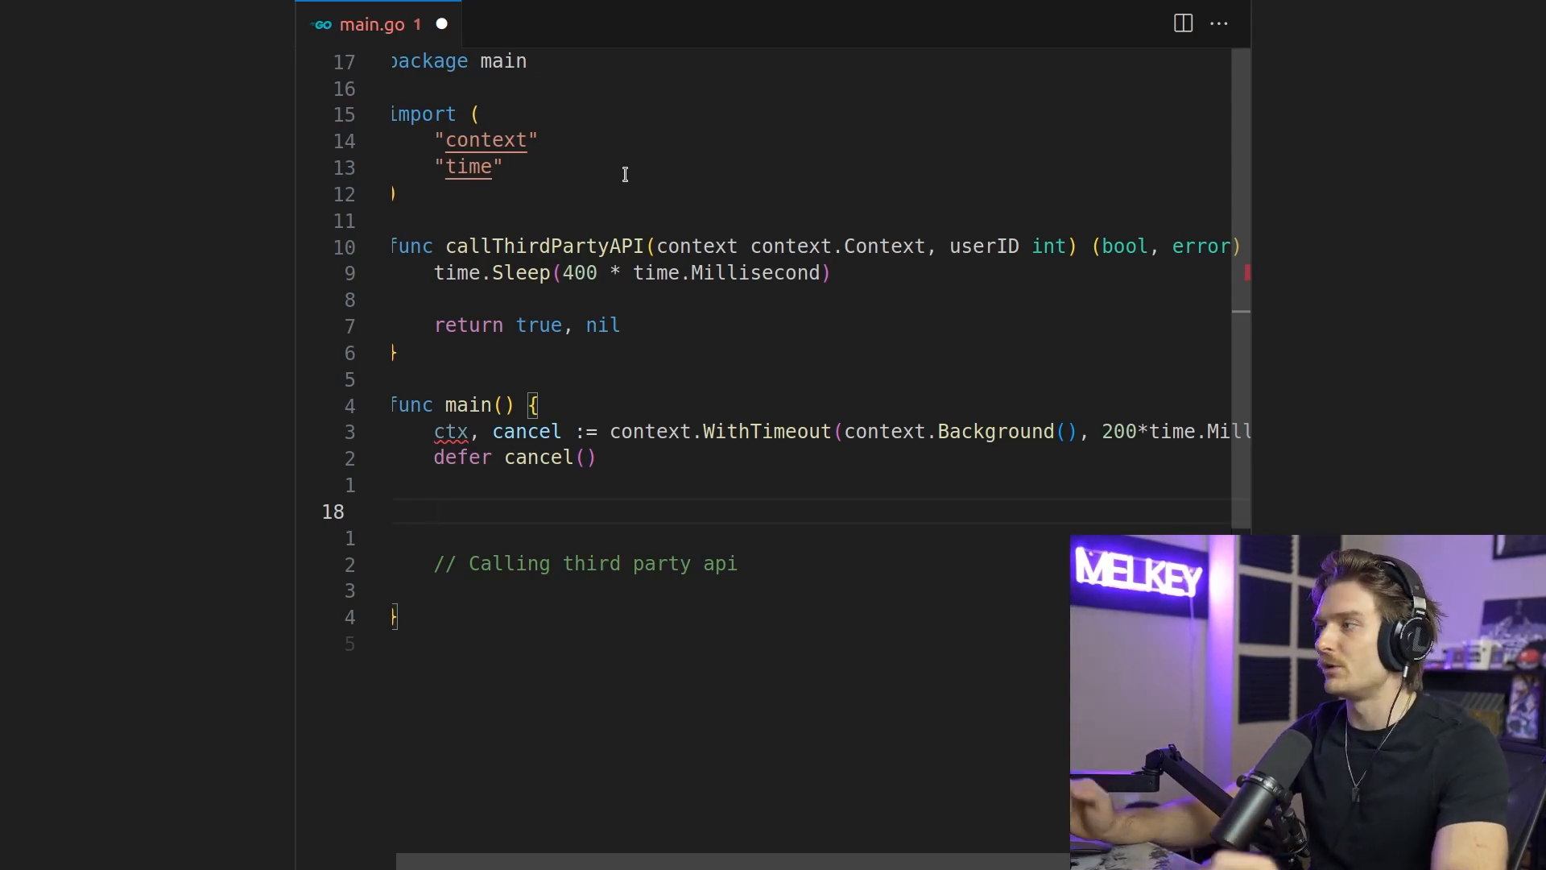
type("u")
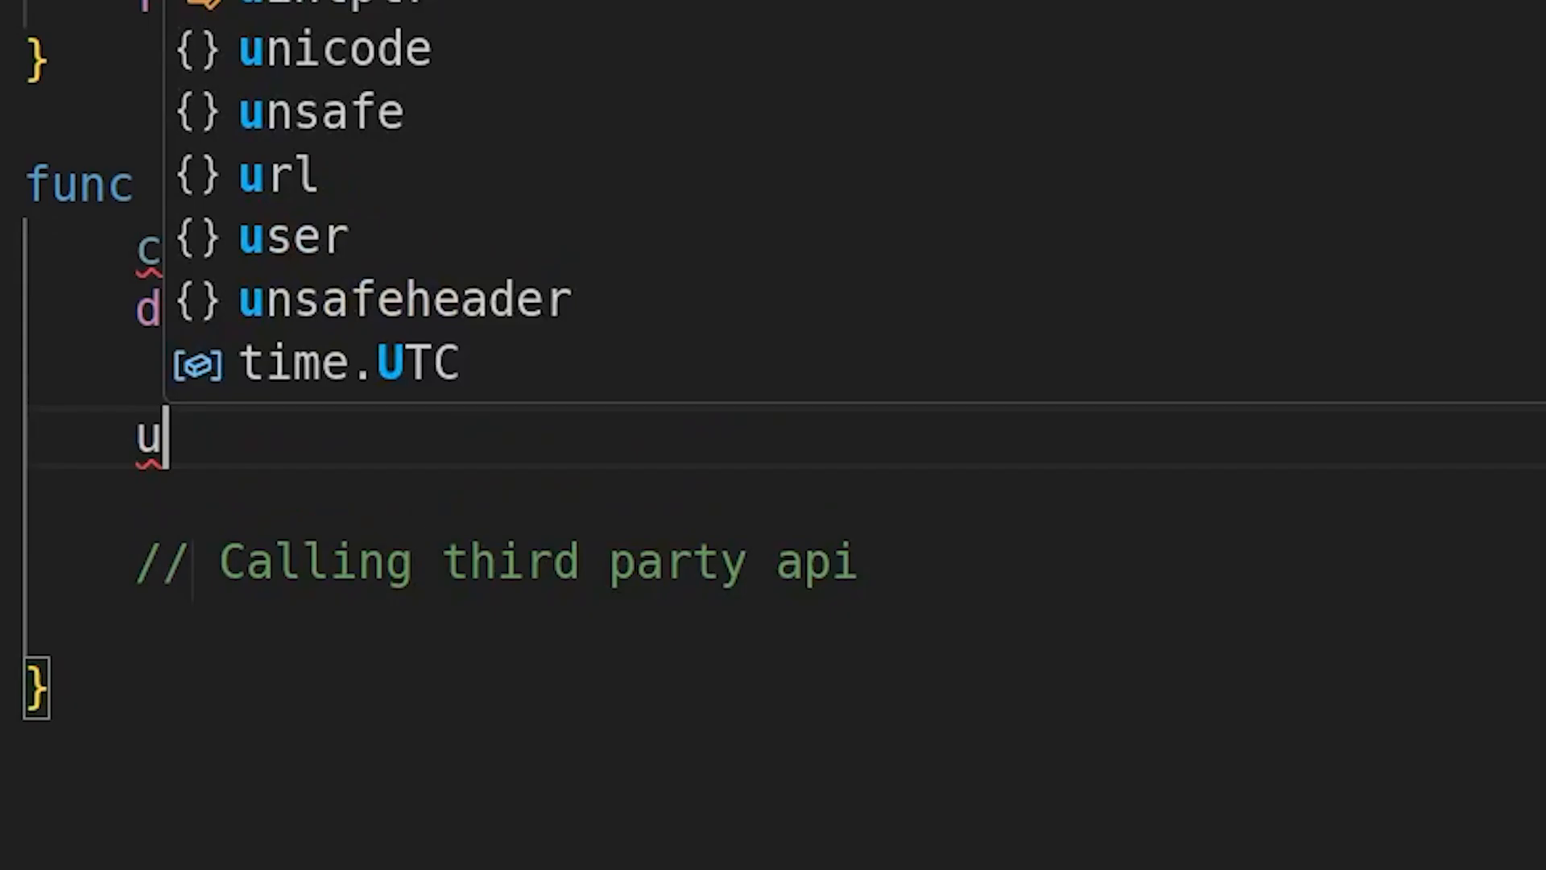
type("serId")
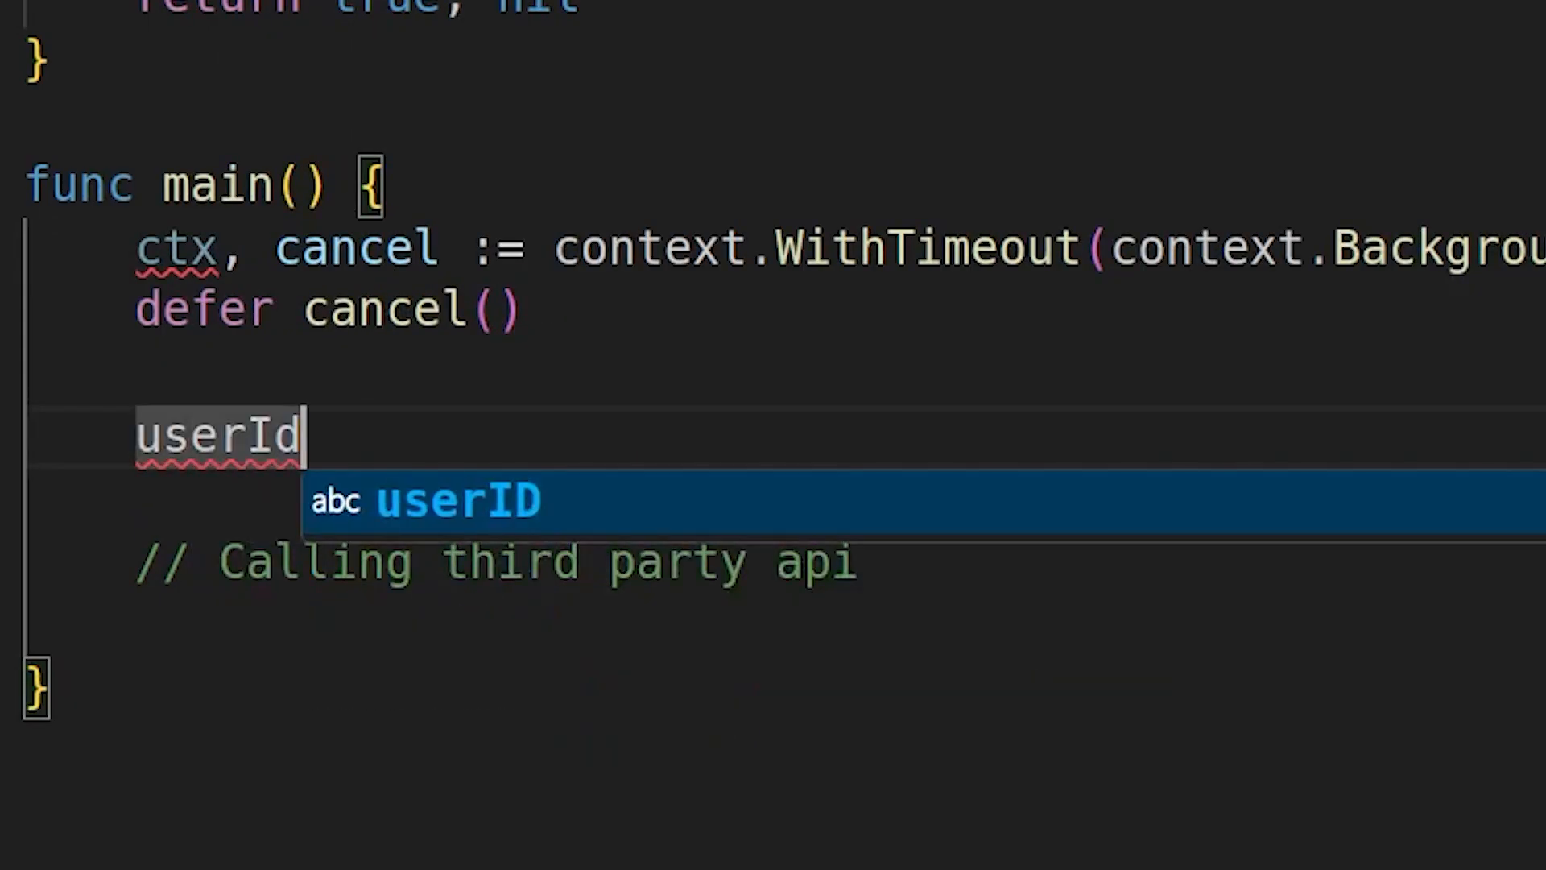
type(":= 42069")
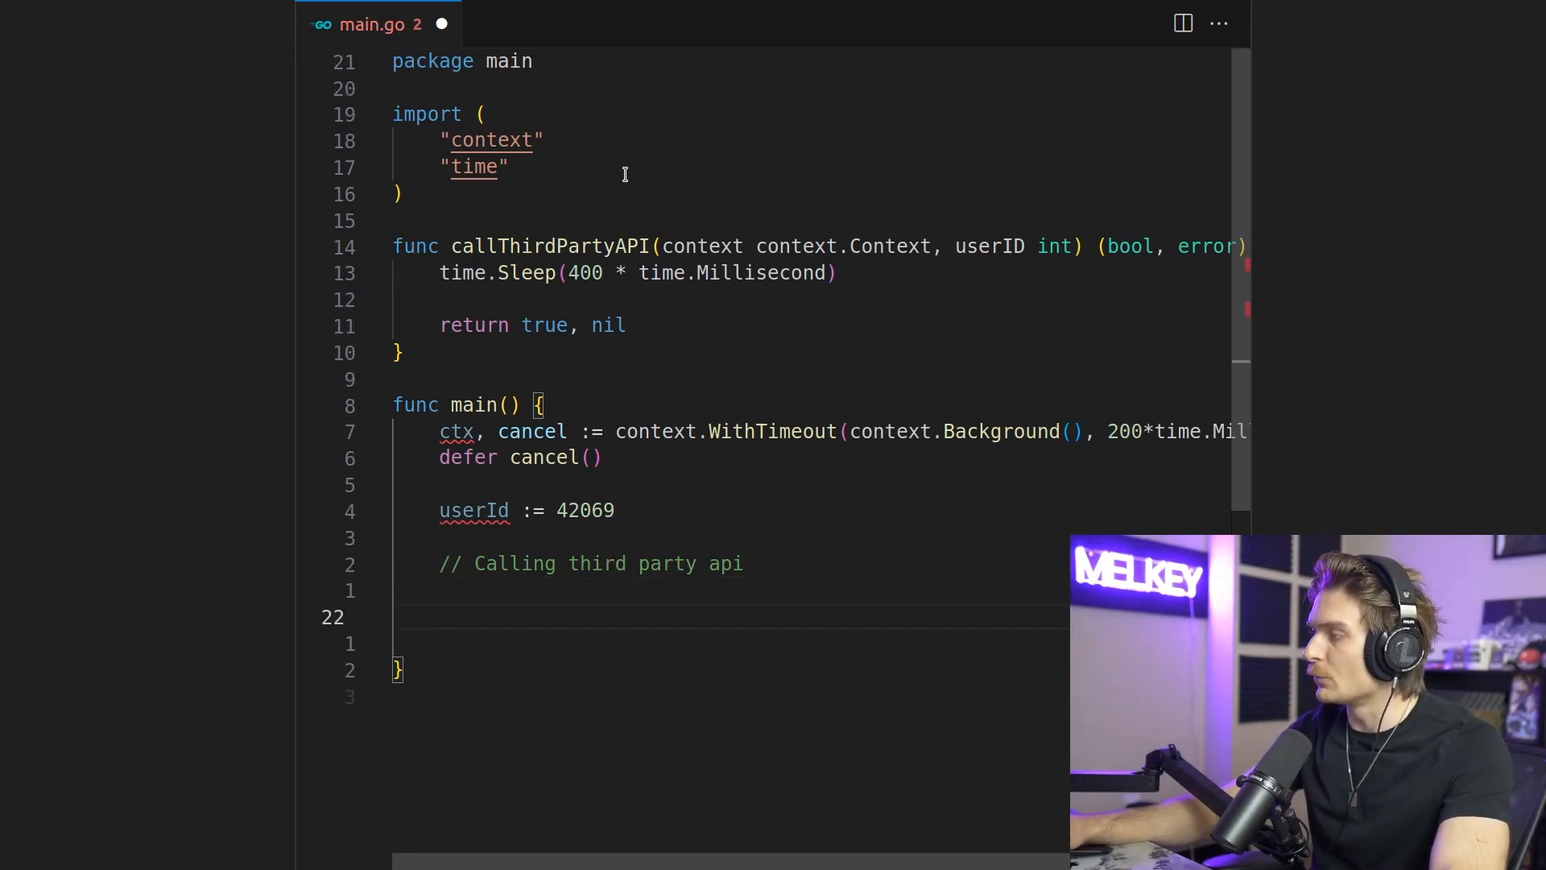
Assign isUserSubbed, err from callThirdPartyAPI(ctx, userId) in main
type("isUserSub")
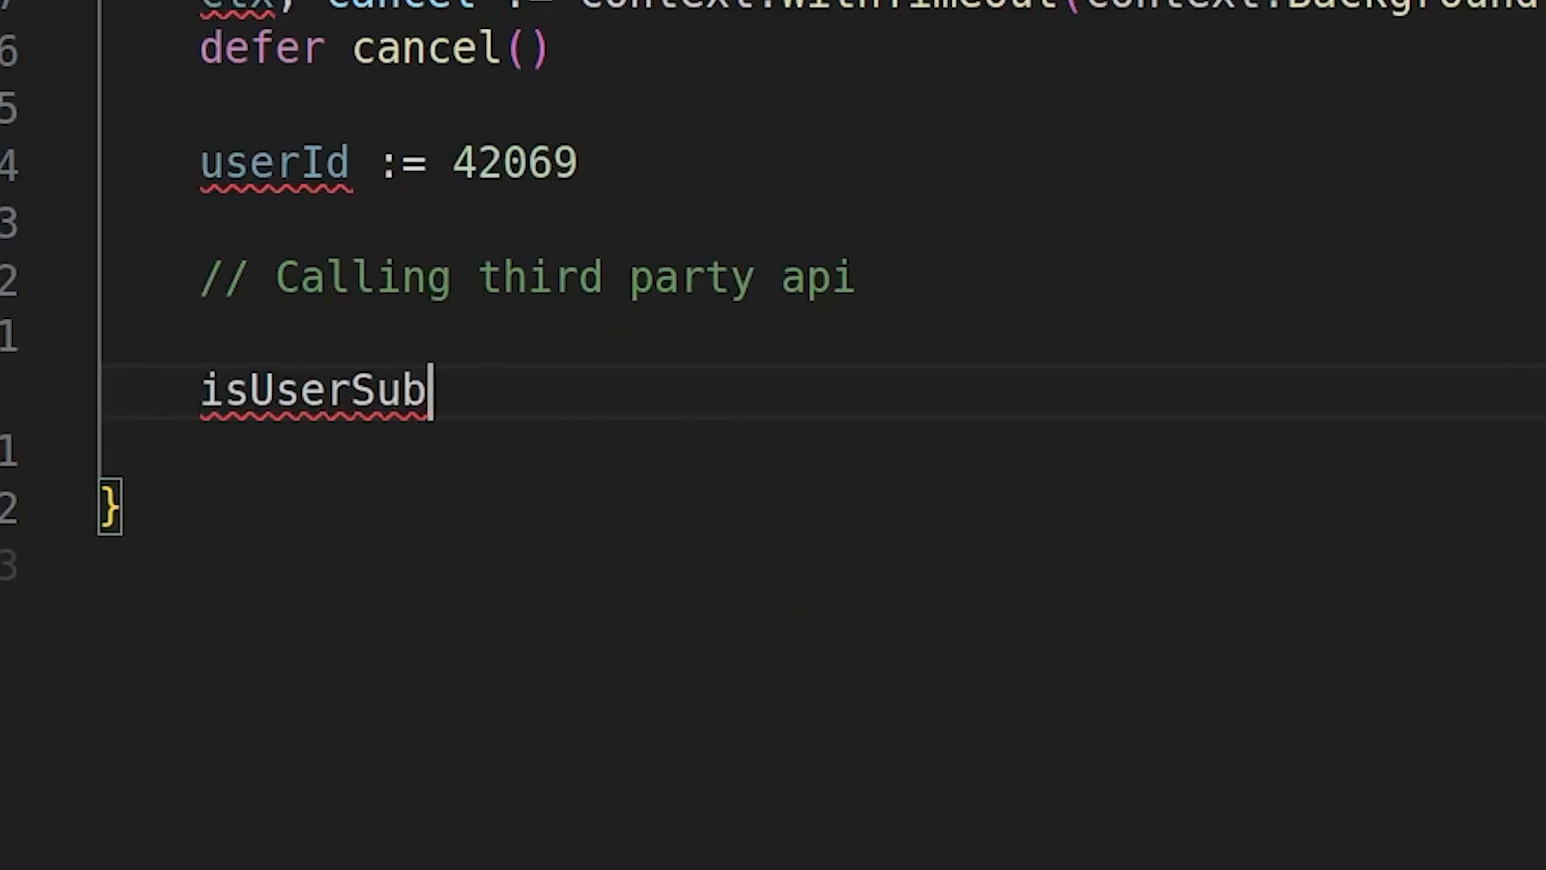
type("bed, err :=")
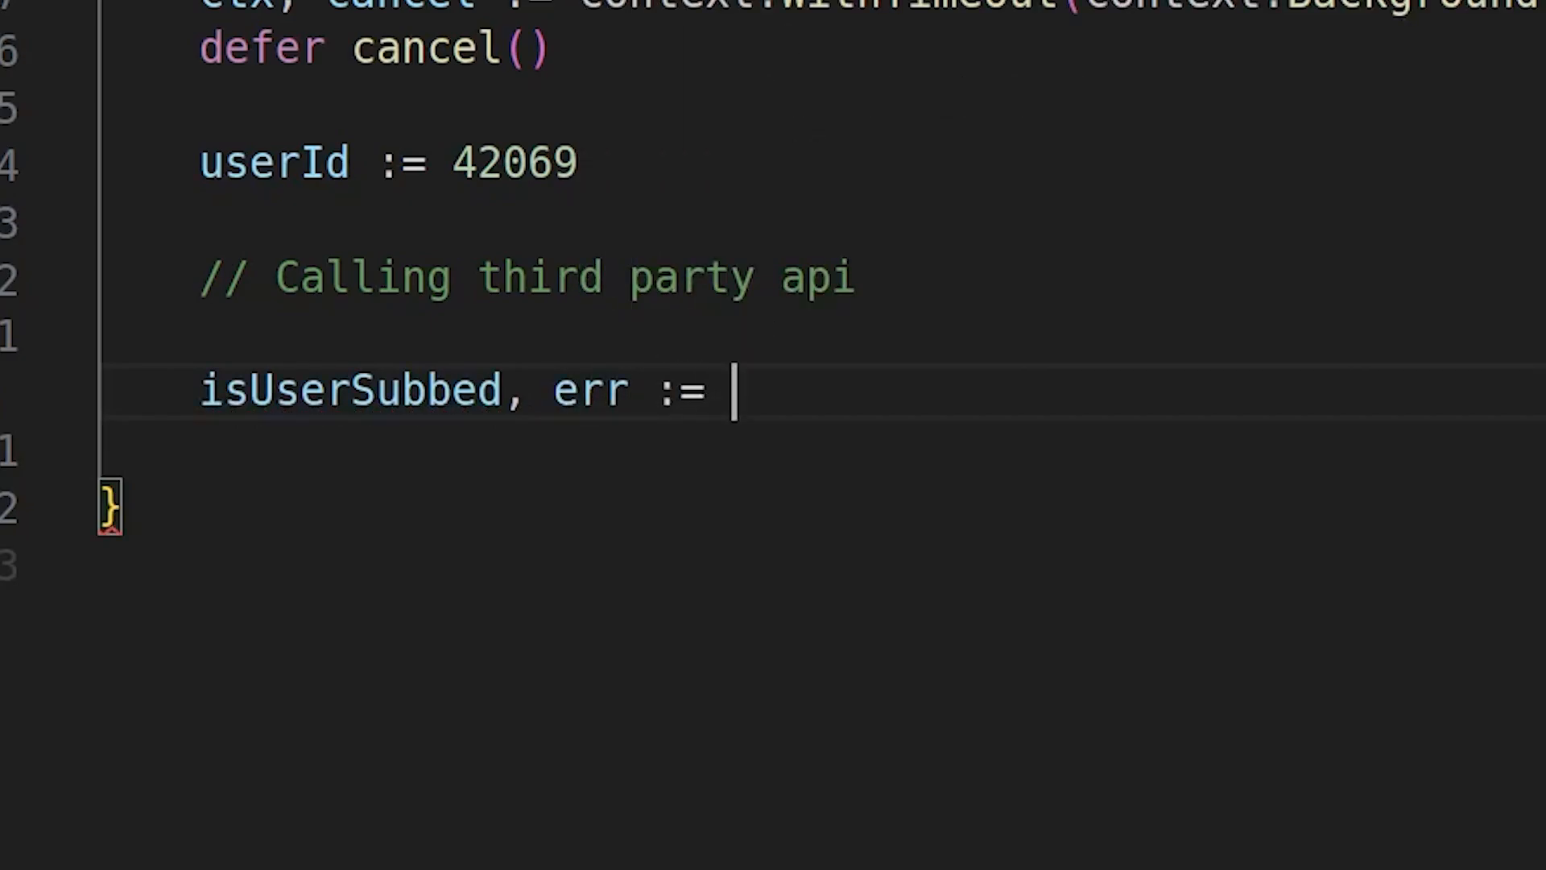
type("callThirdPartyAPI()")
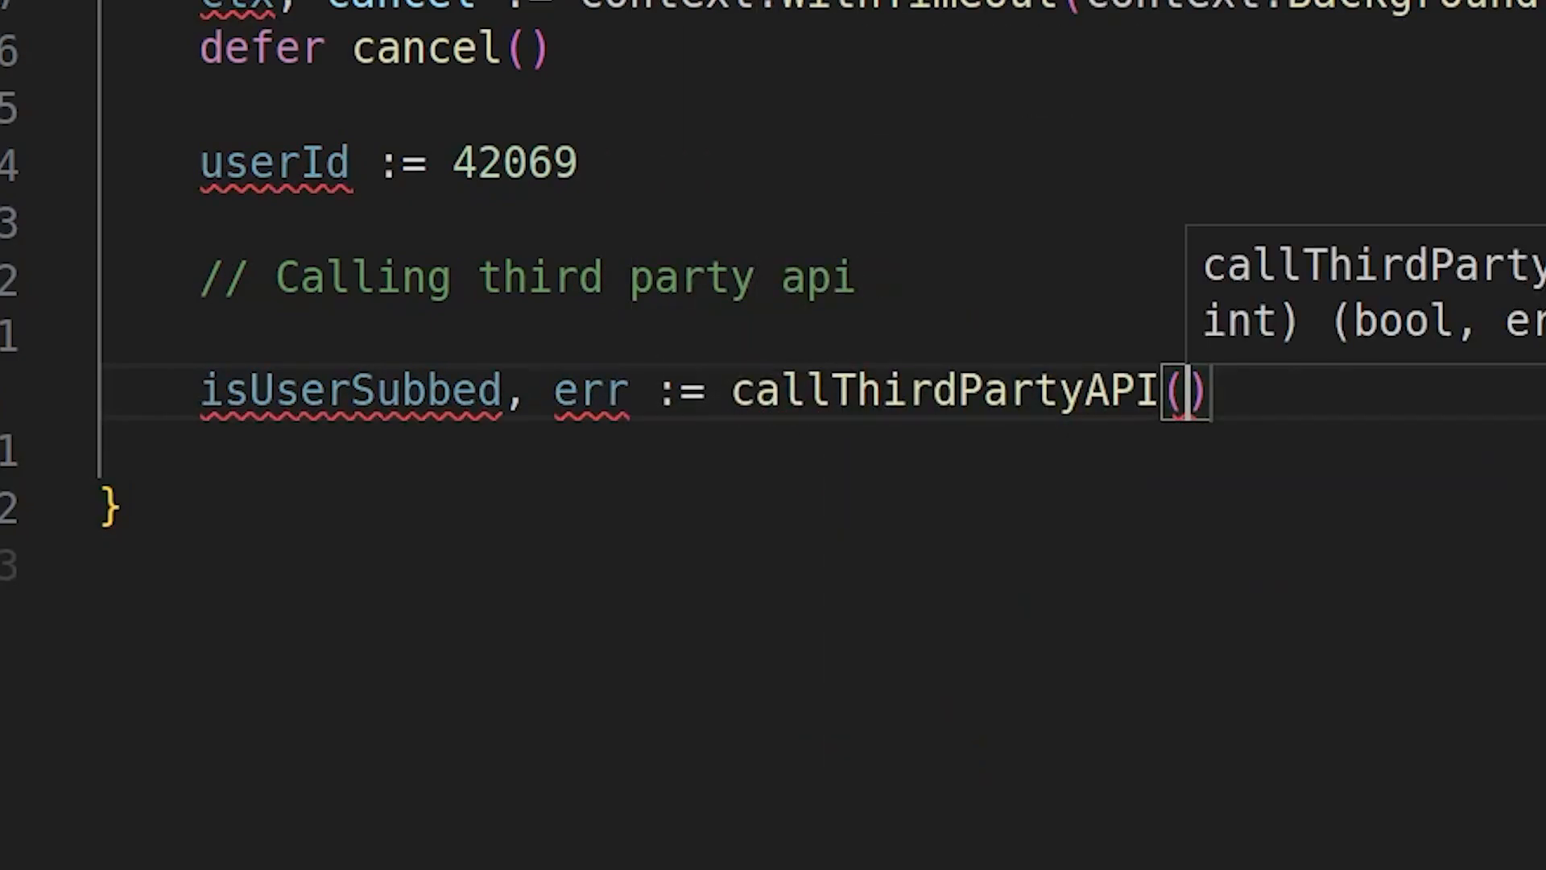
type("ctx")
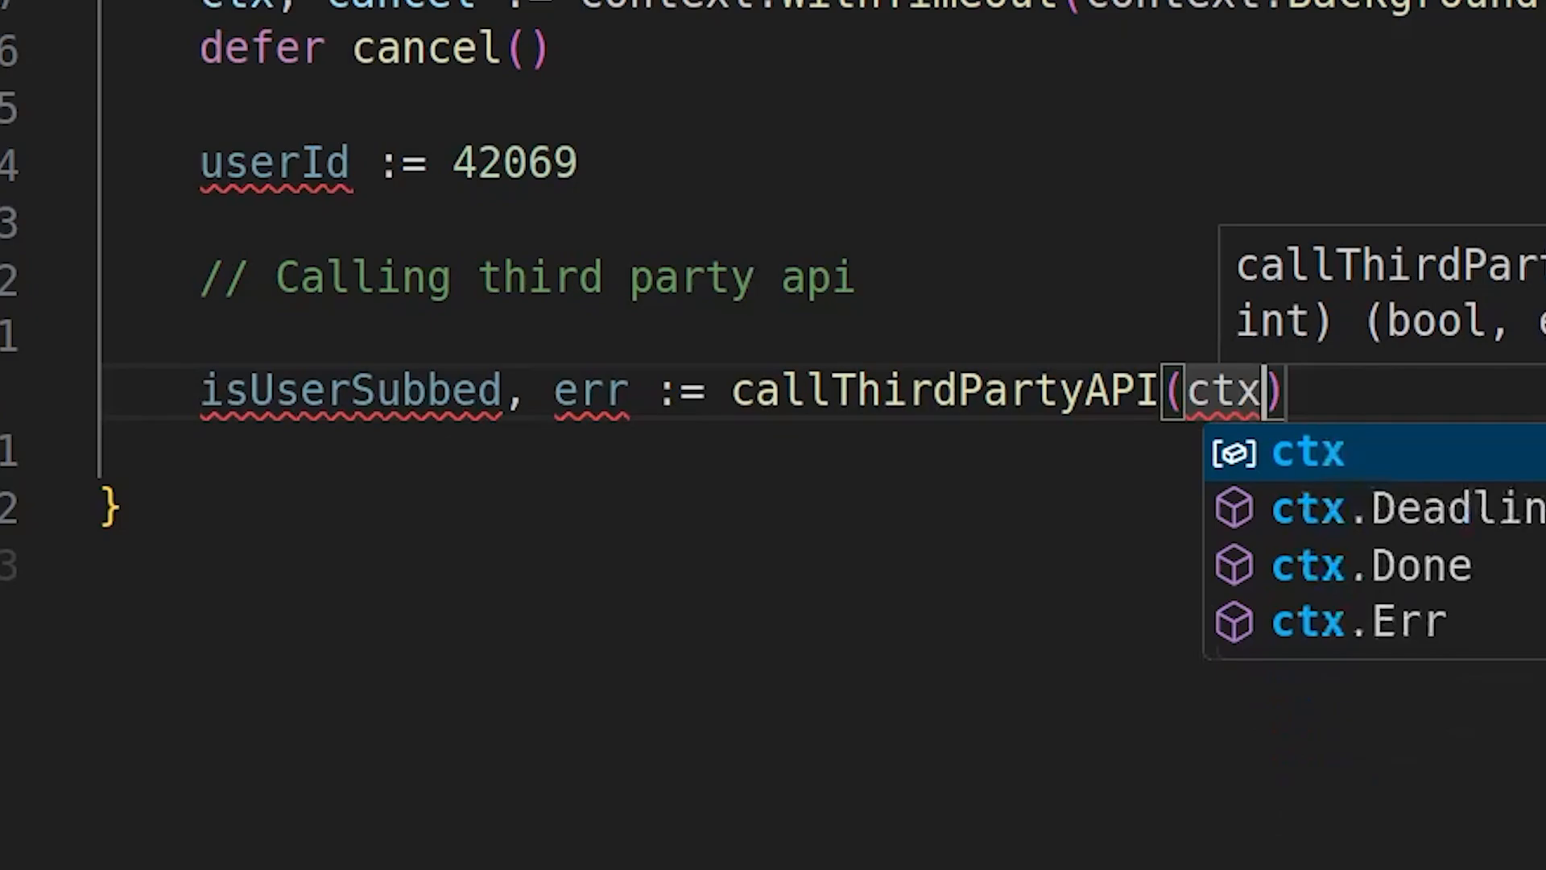
type(", userId")
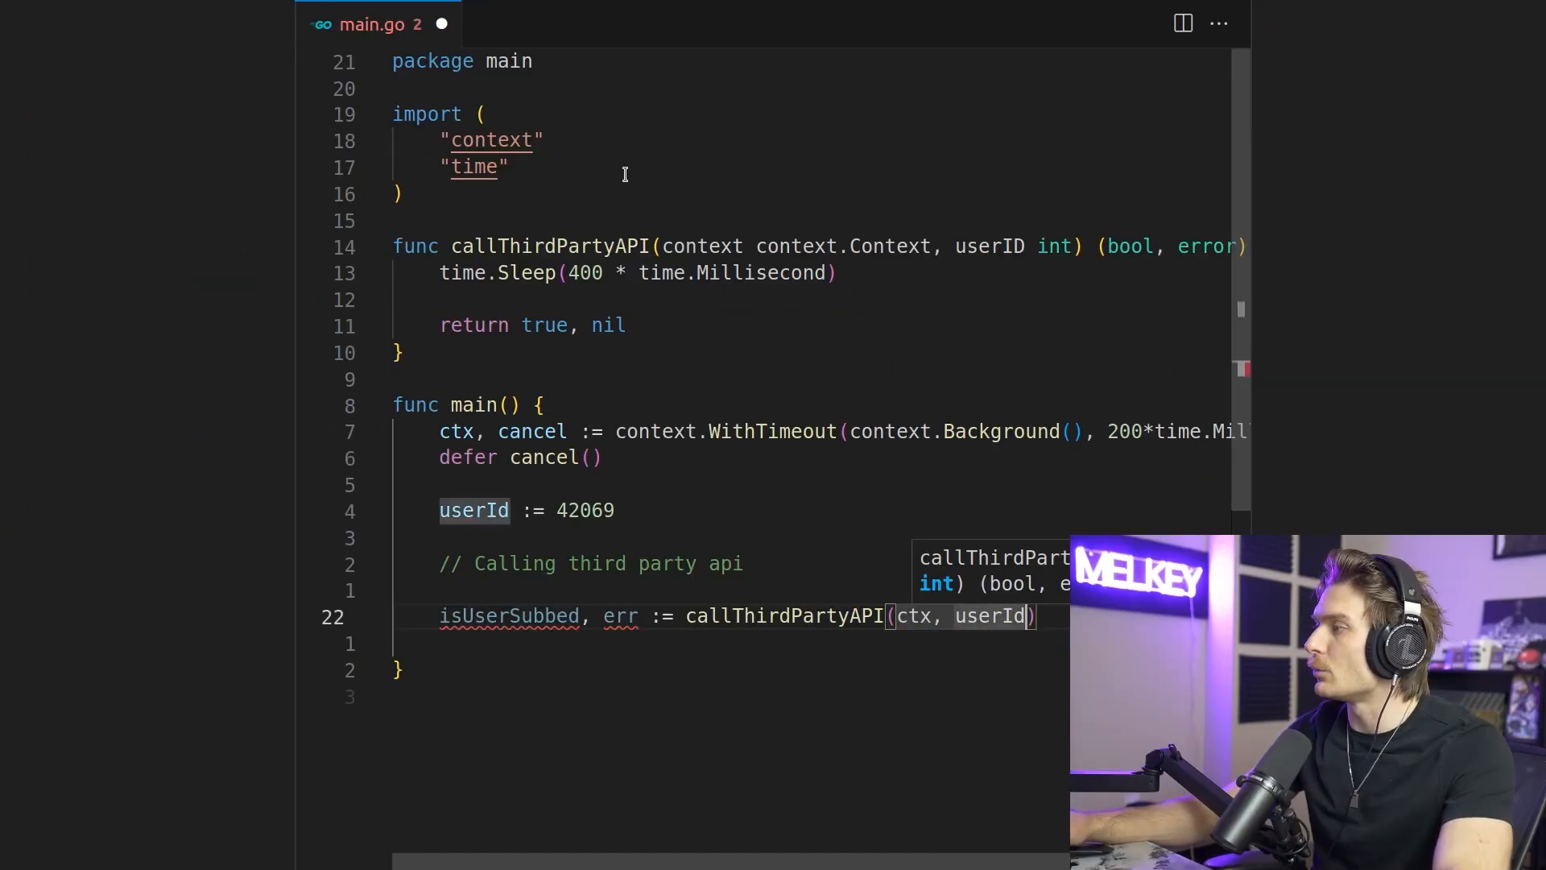
Add log.Fatalf 'error fetching user status for: %d' on error and a subbed-user fmt.Printf
type("if err != nil {")
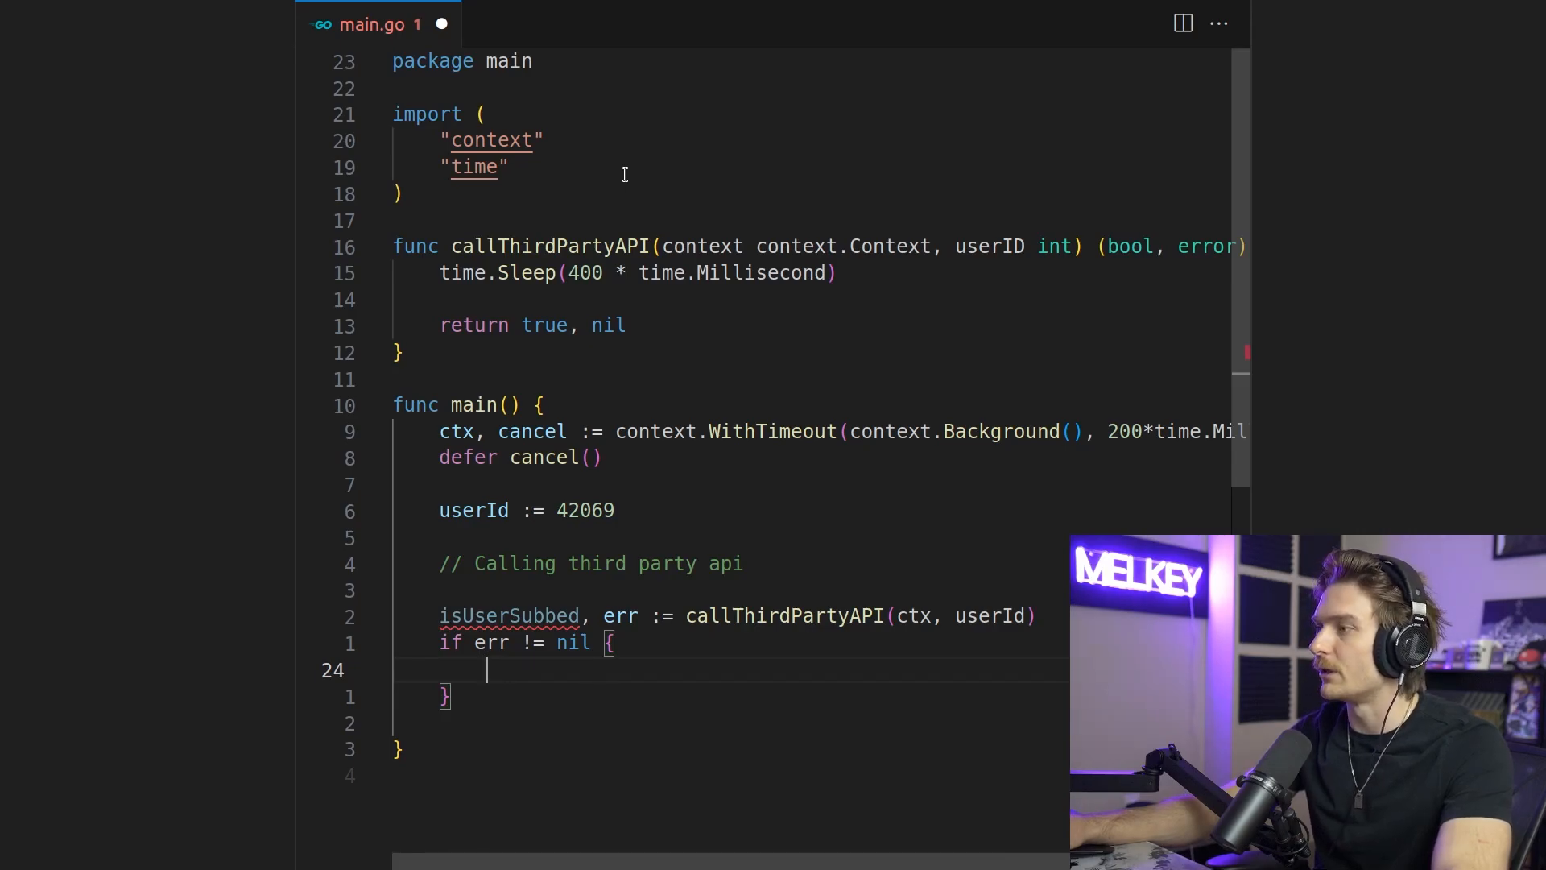
type("log.Fatalf(\"\")")
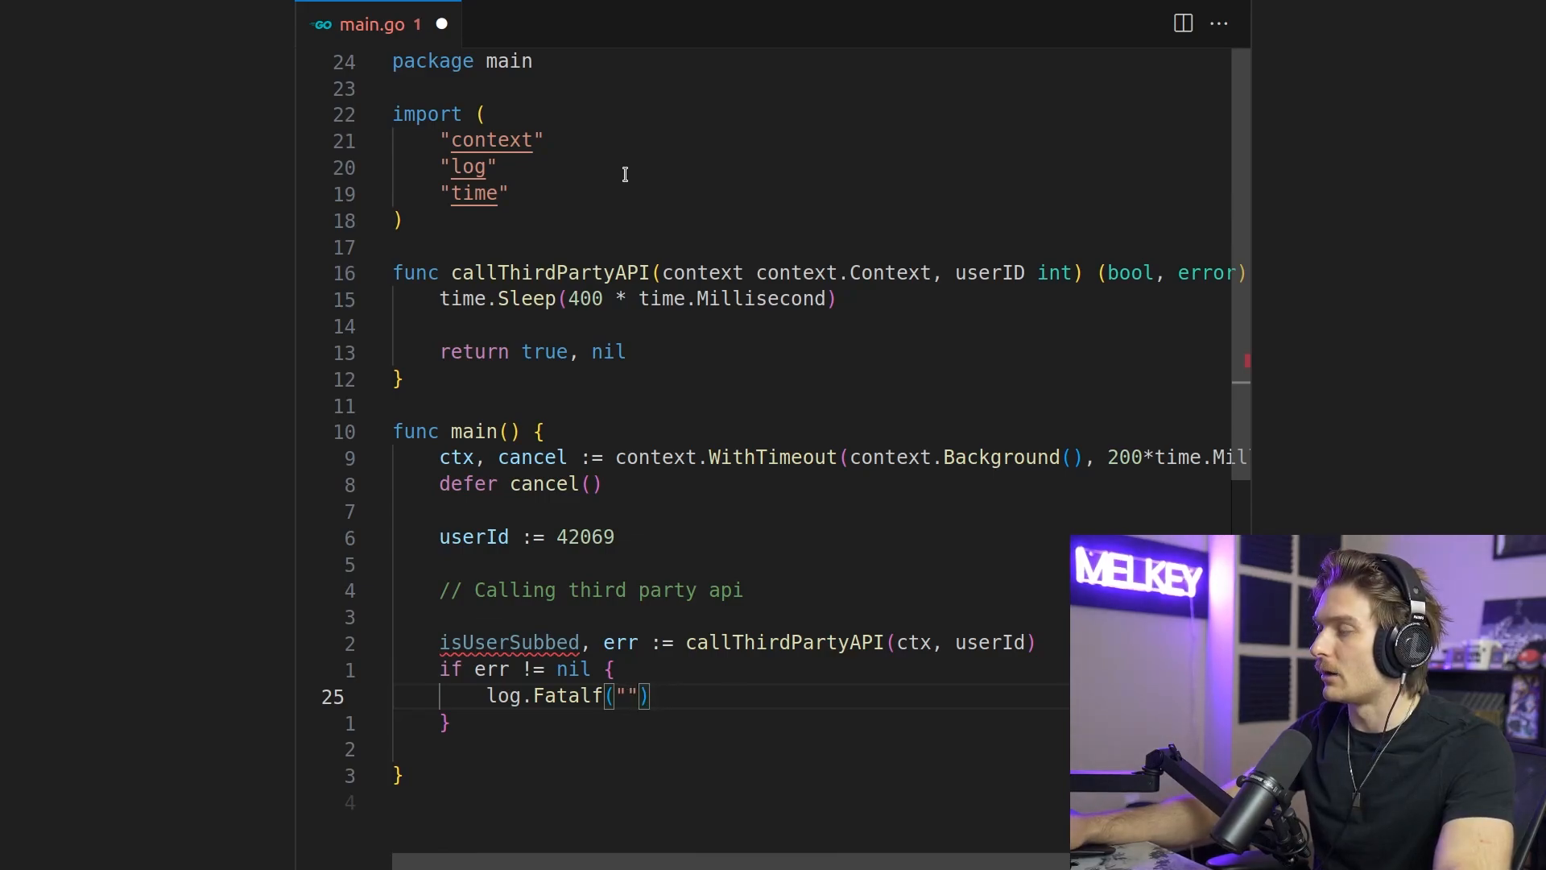
type("error fetching user")
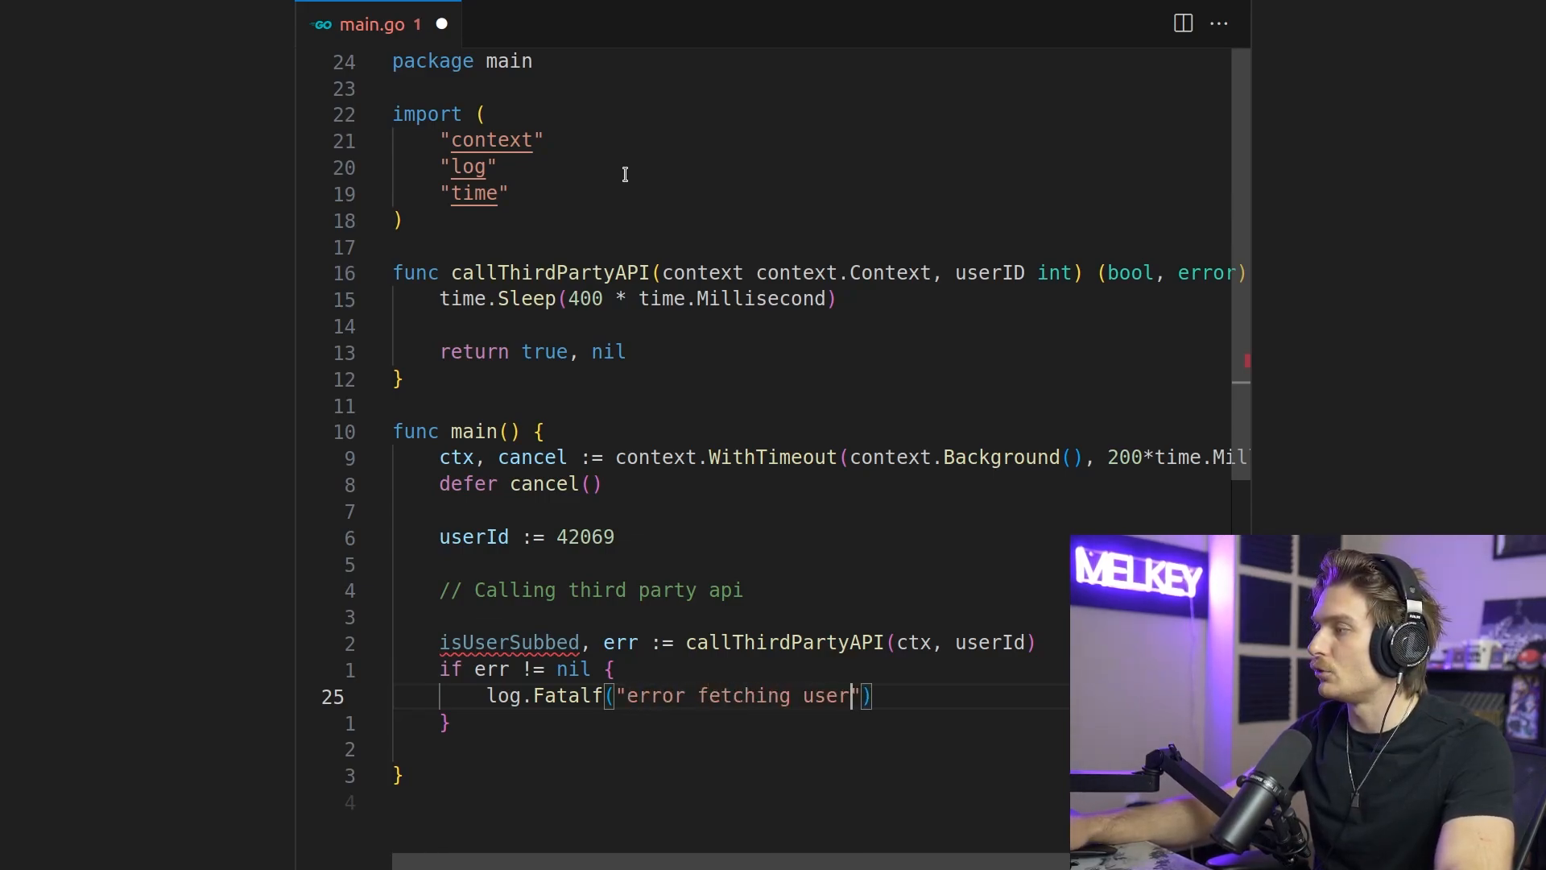
type("stauts")
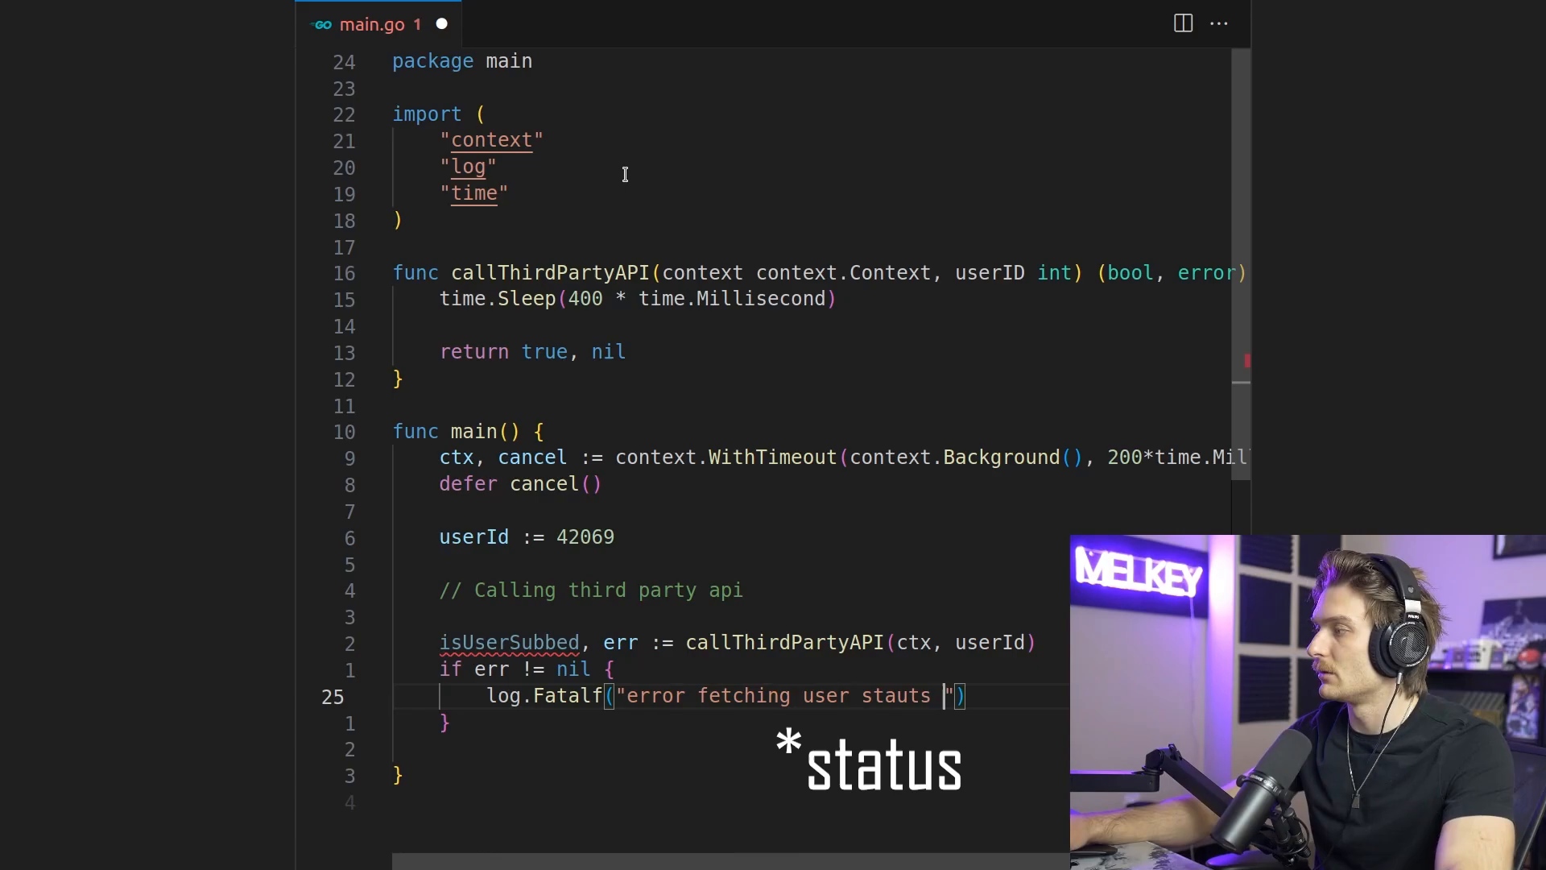
type("for :")
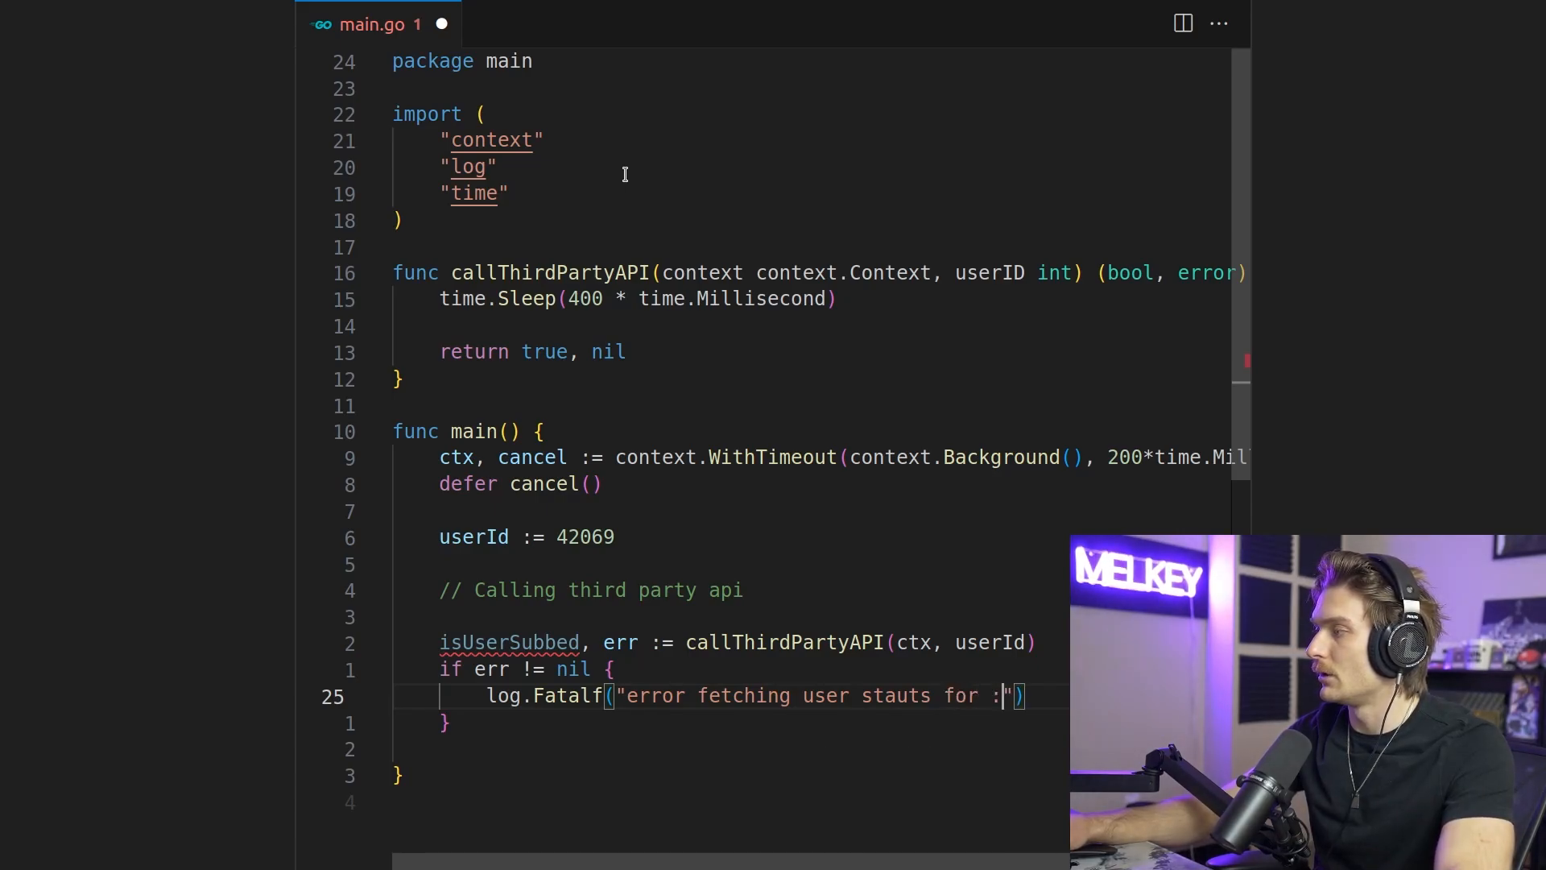
type("%d\", u")
type("if isUserSubbed")
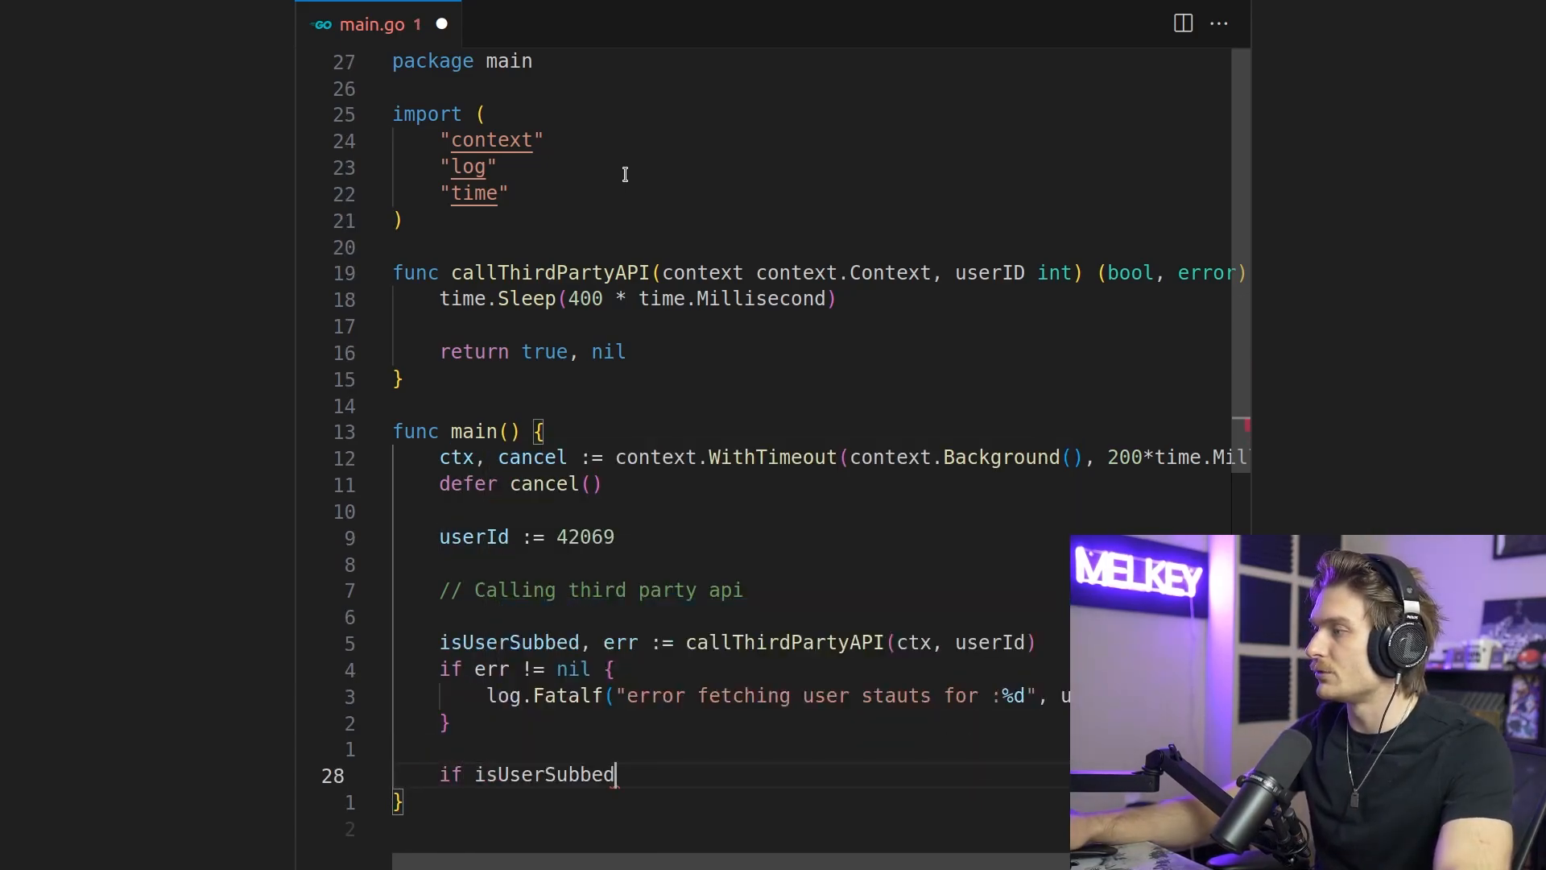
type("fmt.Prin")
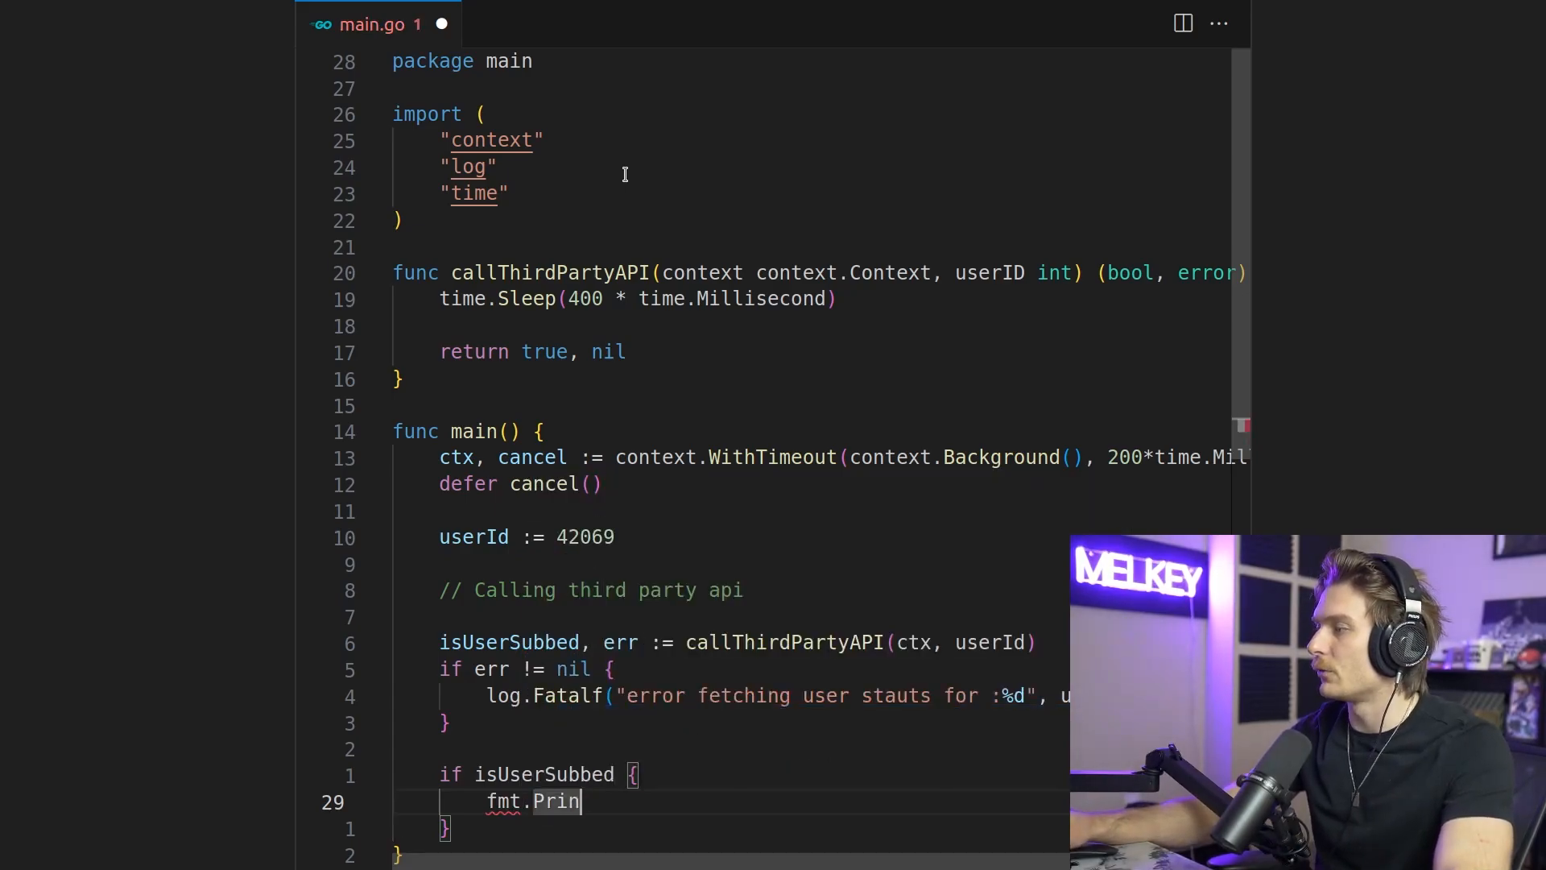
type("tf(")
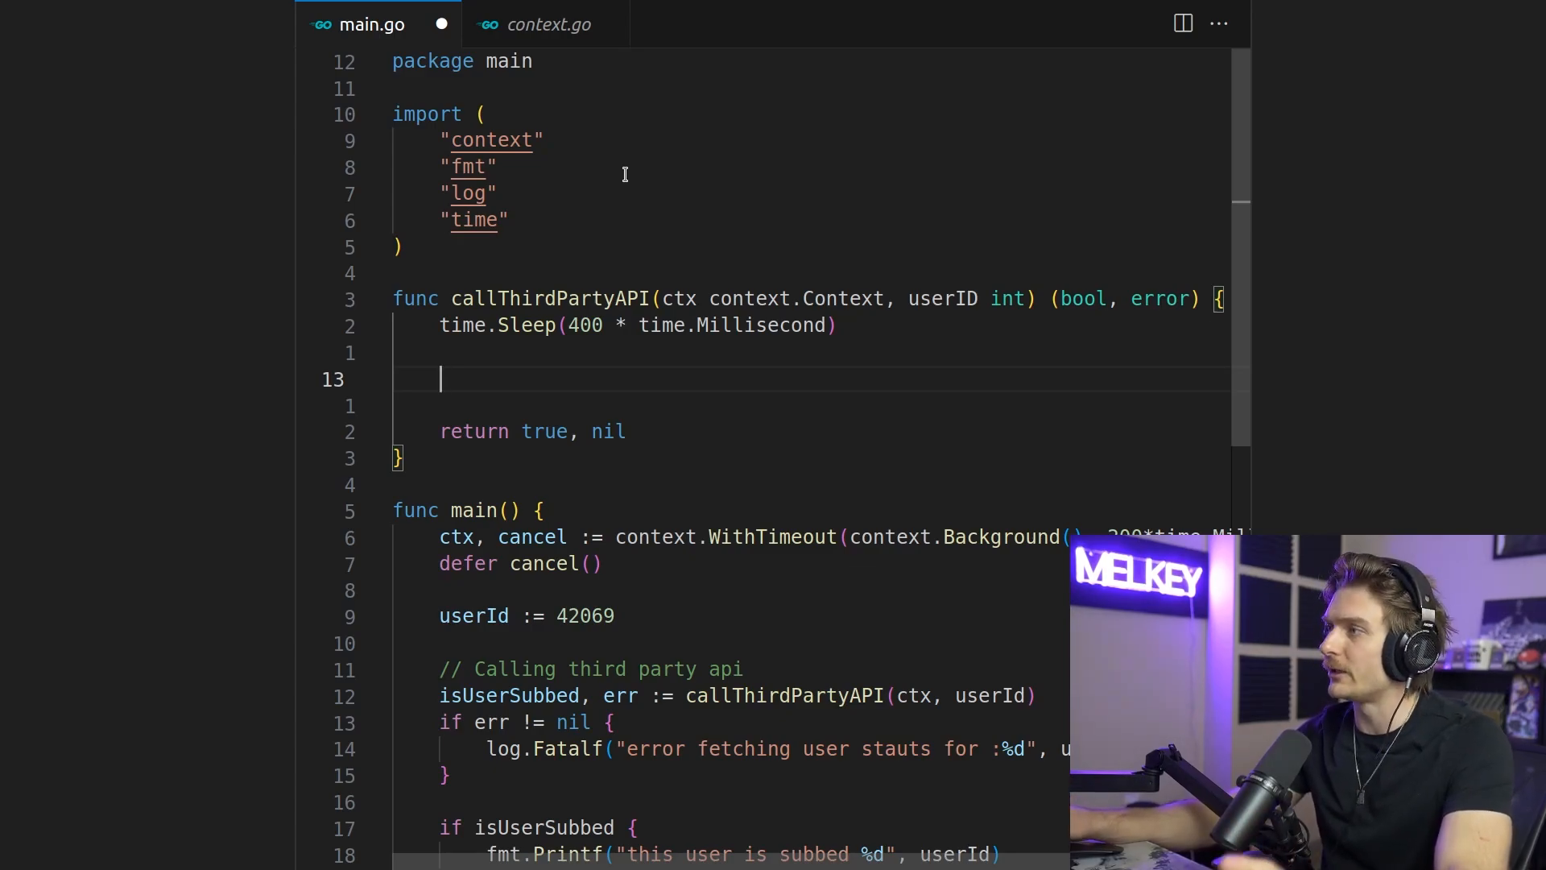
Return false, errors.New("context timeout exceeded") when ctx.Err() equals context.DeadlineExceeded
type("if")
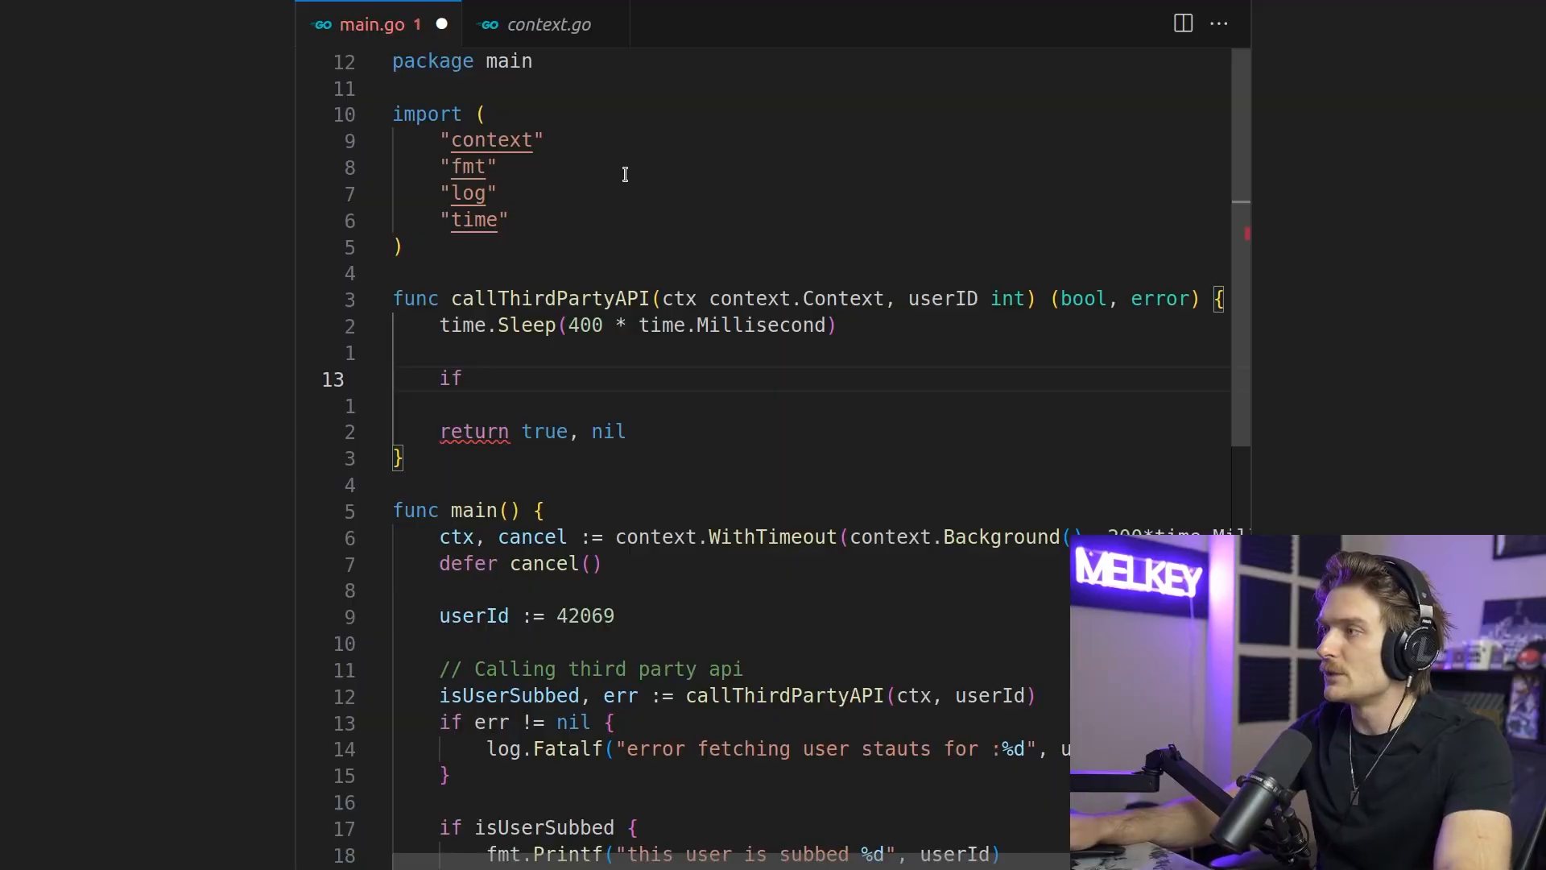
type("ctx")
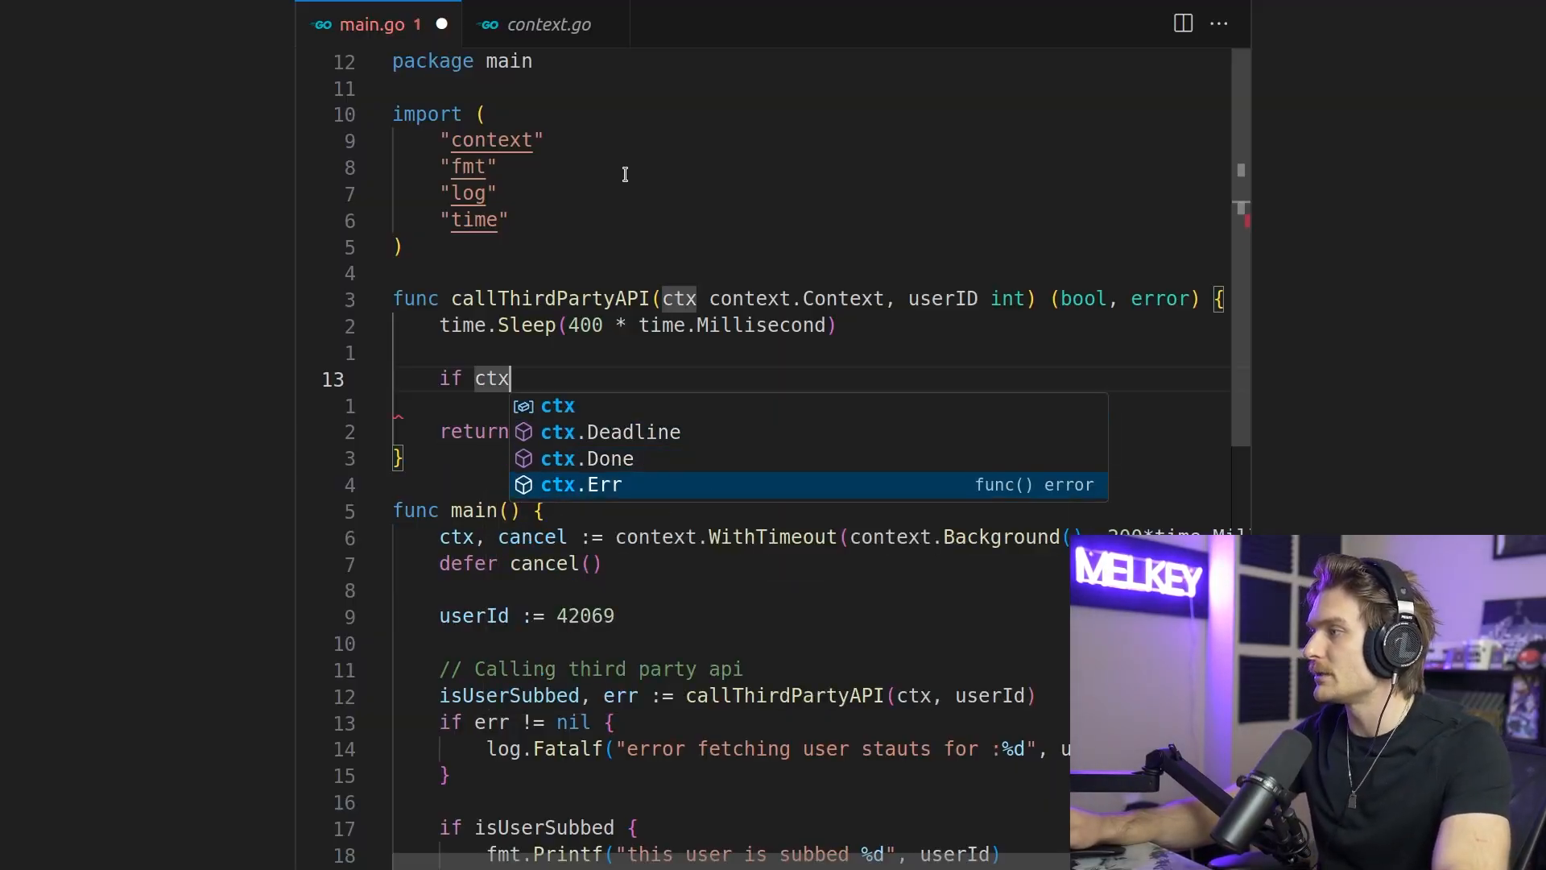
type(".Err() == C")
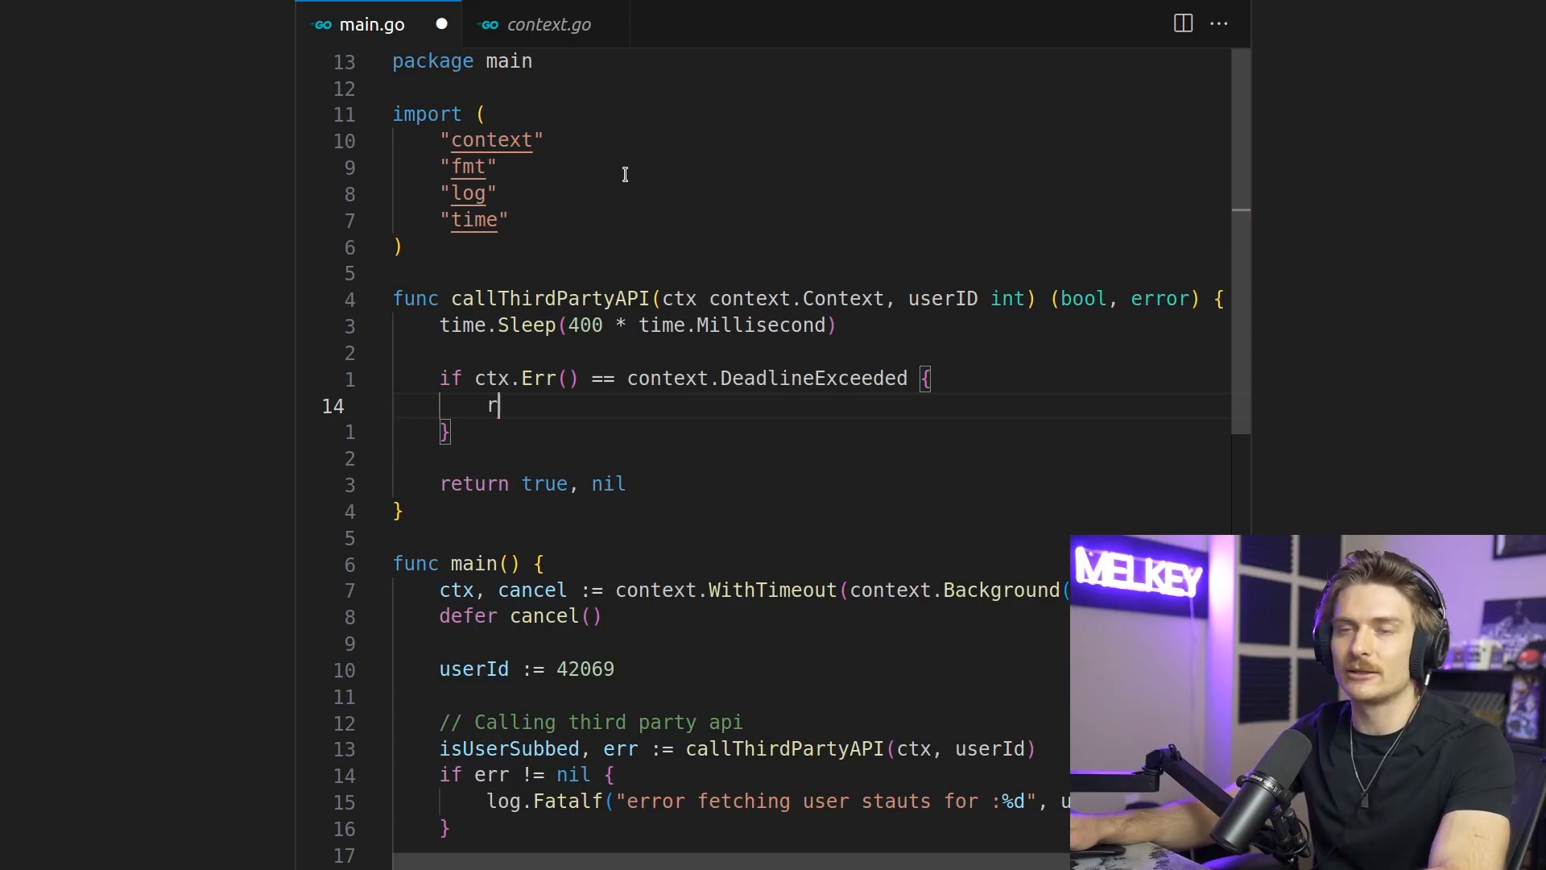
type("eturn false")
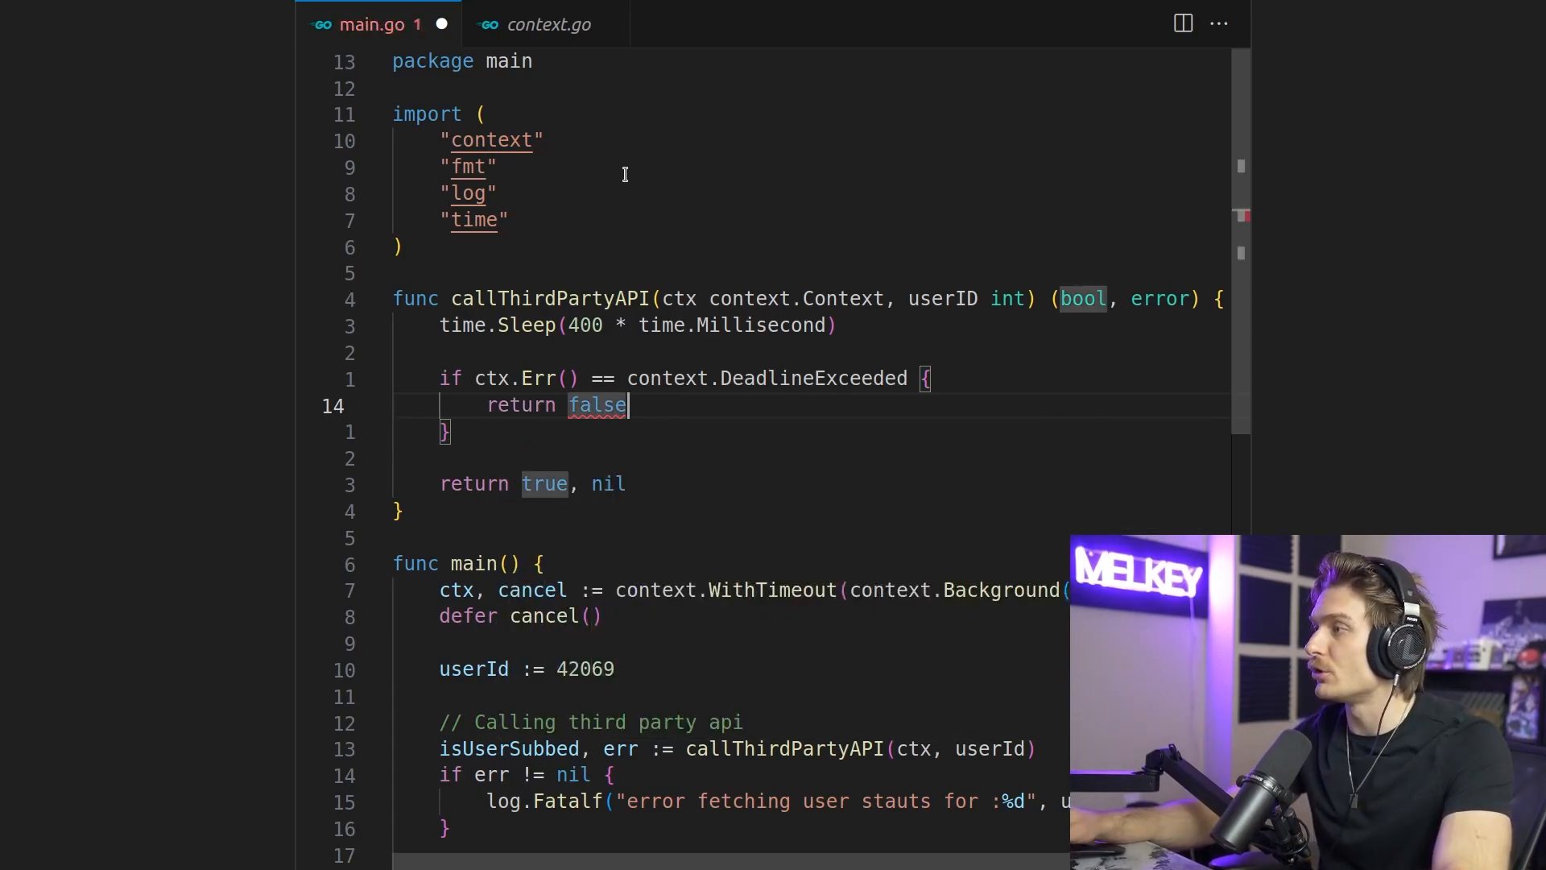
type(",")
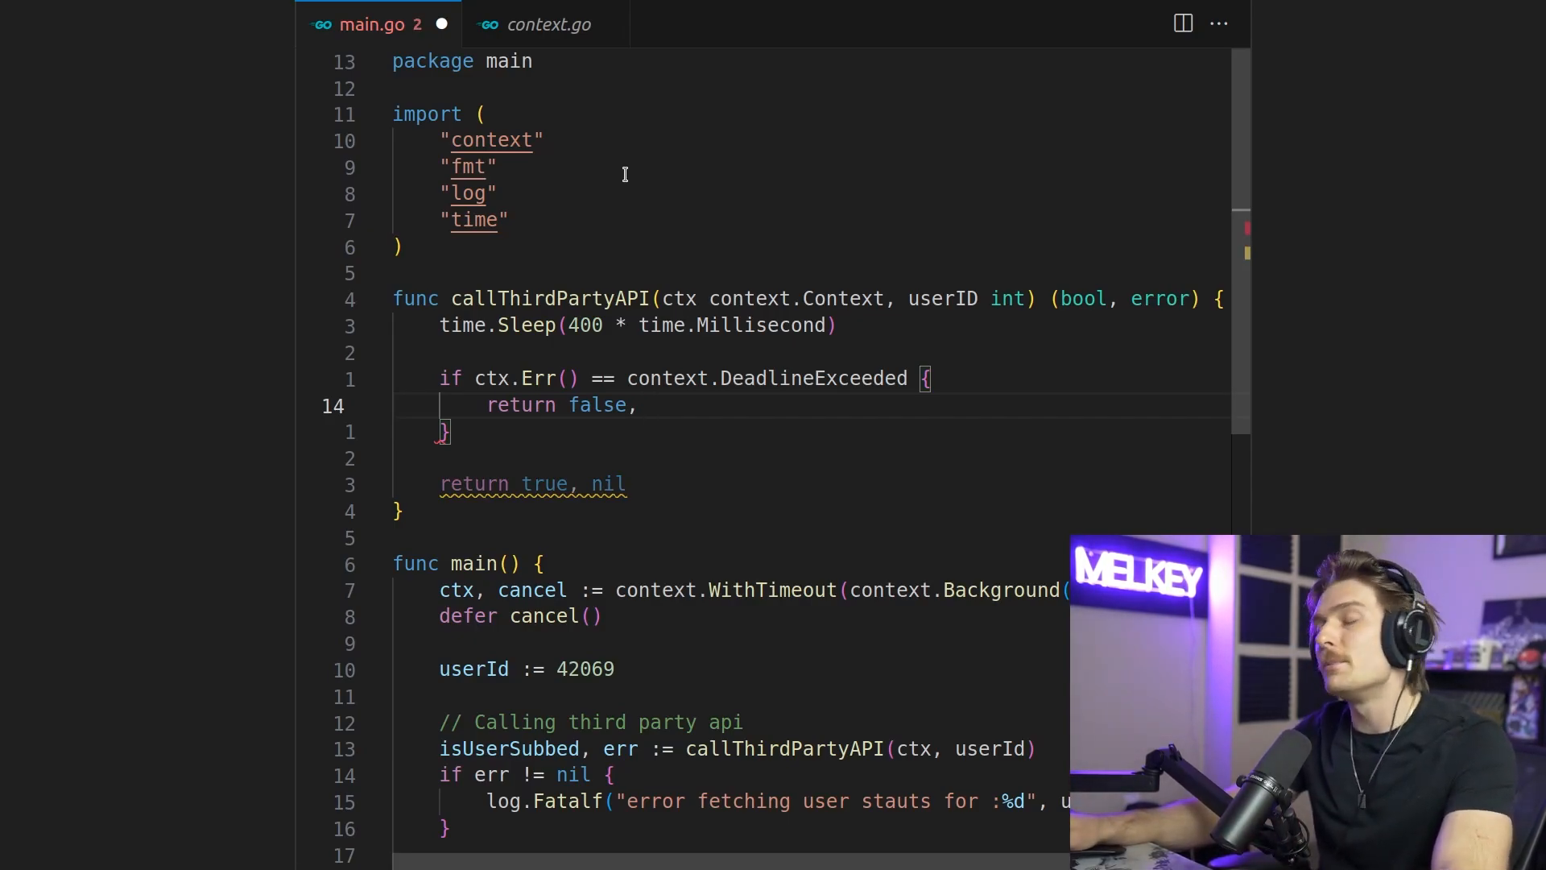
type("ero")
type("go")
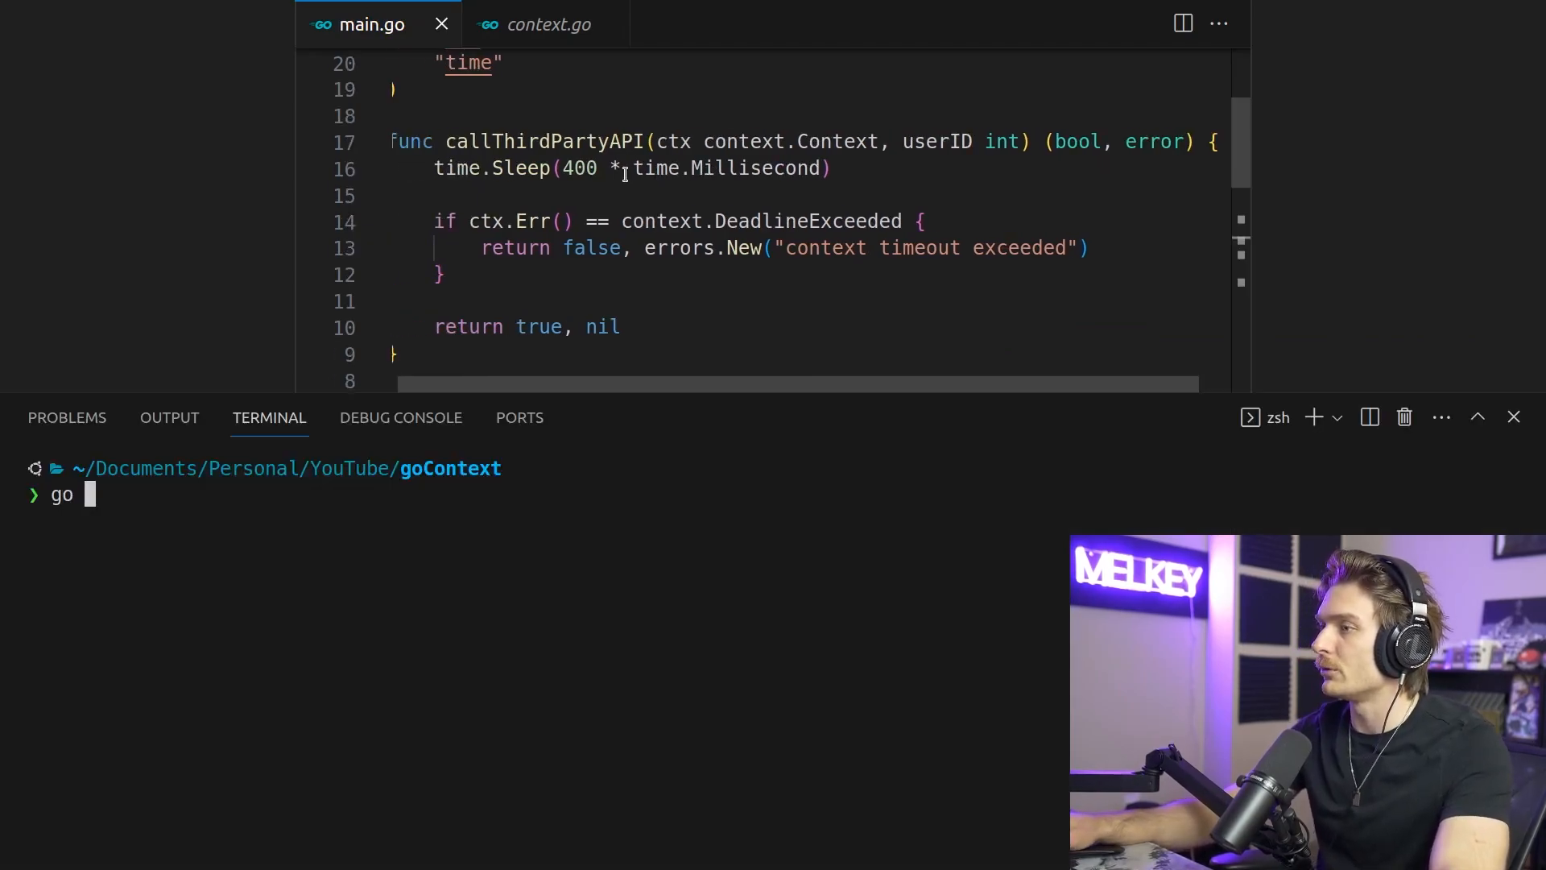
Run go run main.go, review the 'context timeout exceeded' output for user 42069, and retype the command
type("run main.go")
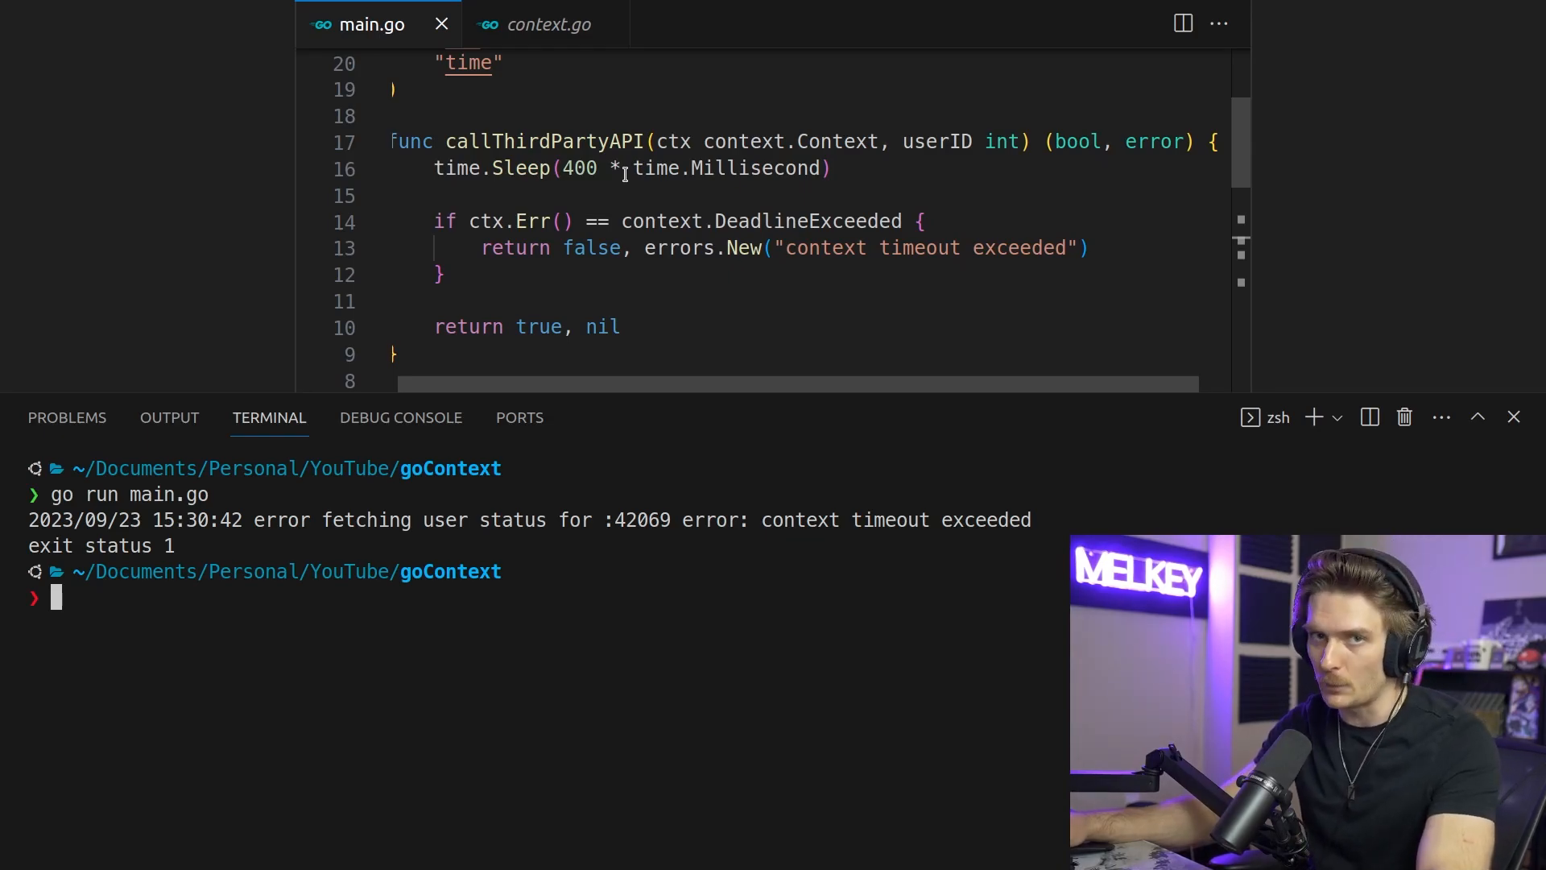
scroll("down", 3)
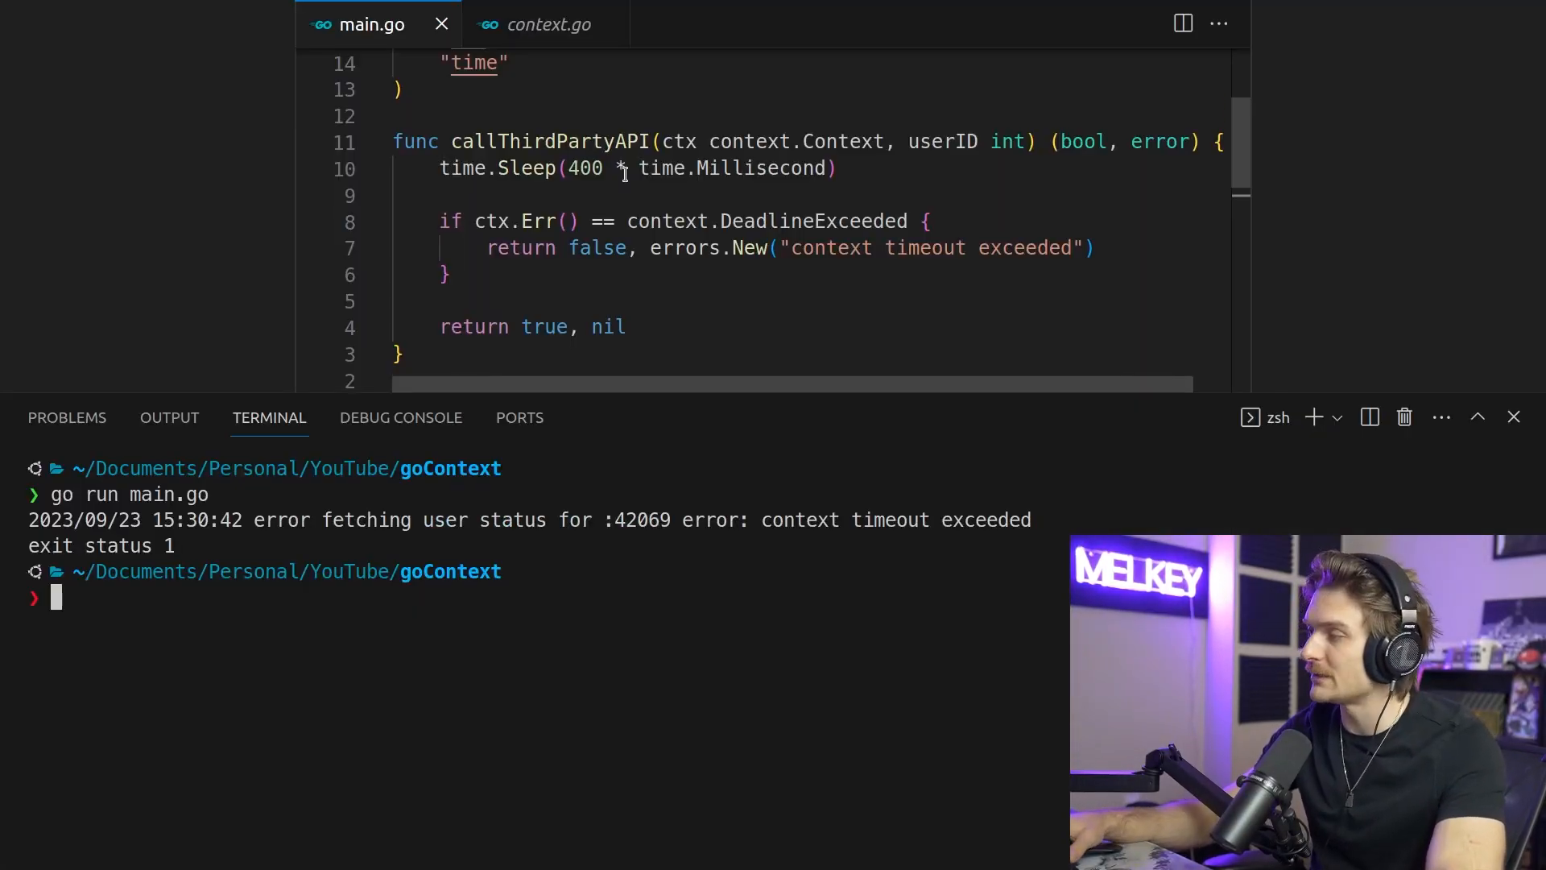
type("go run main.go")
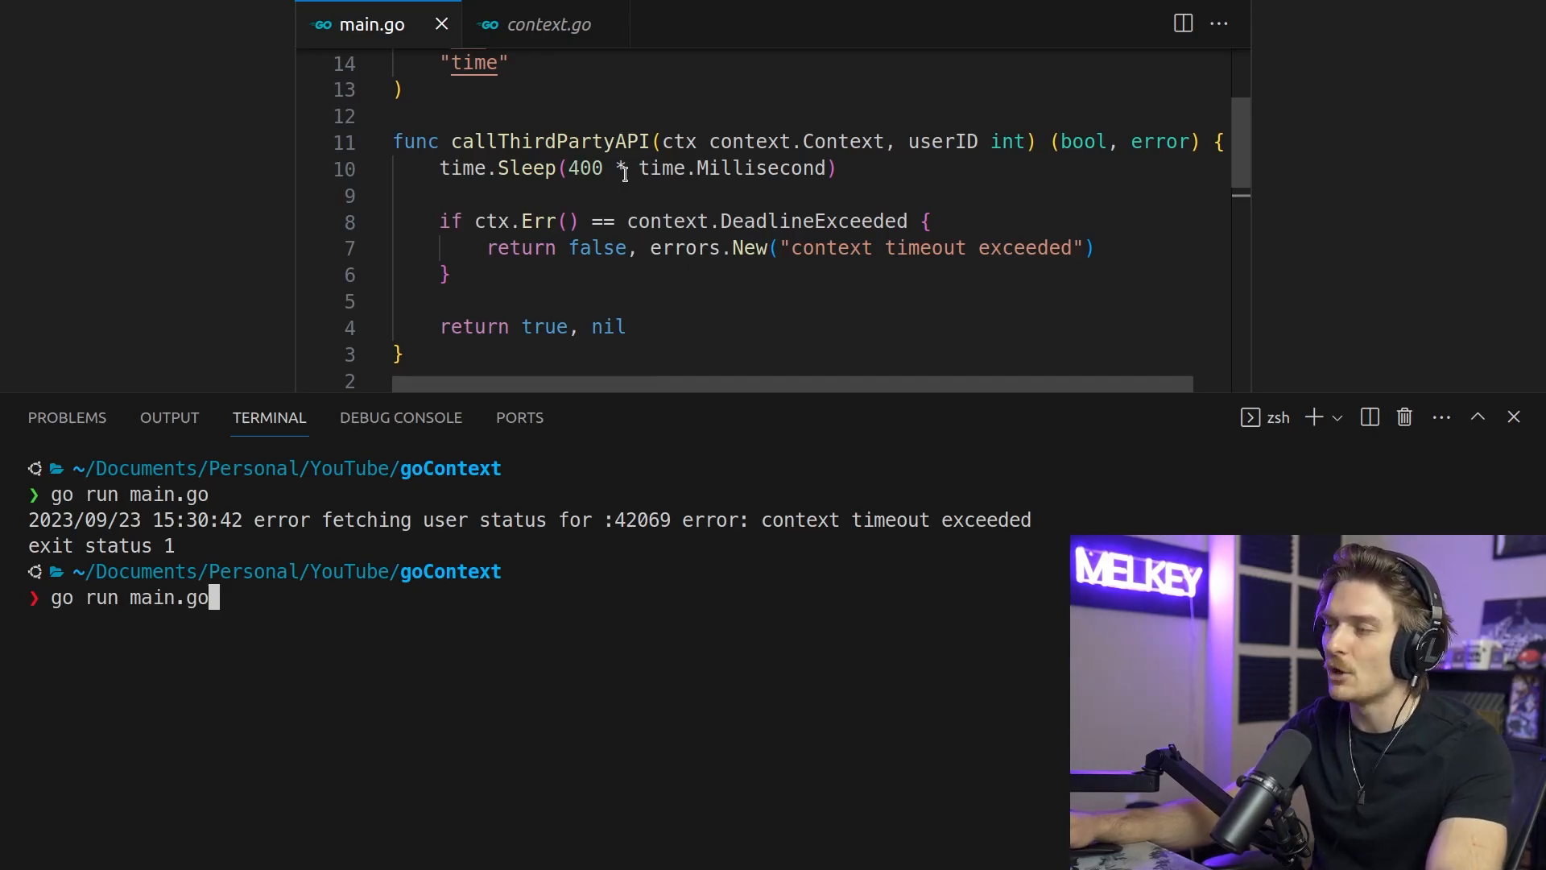